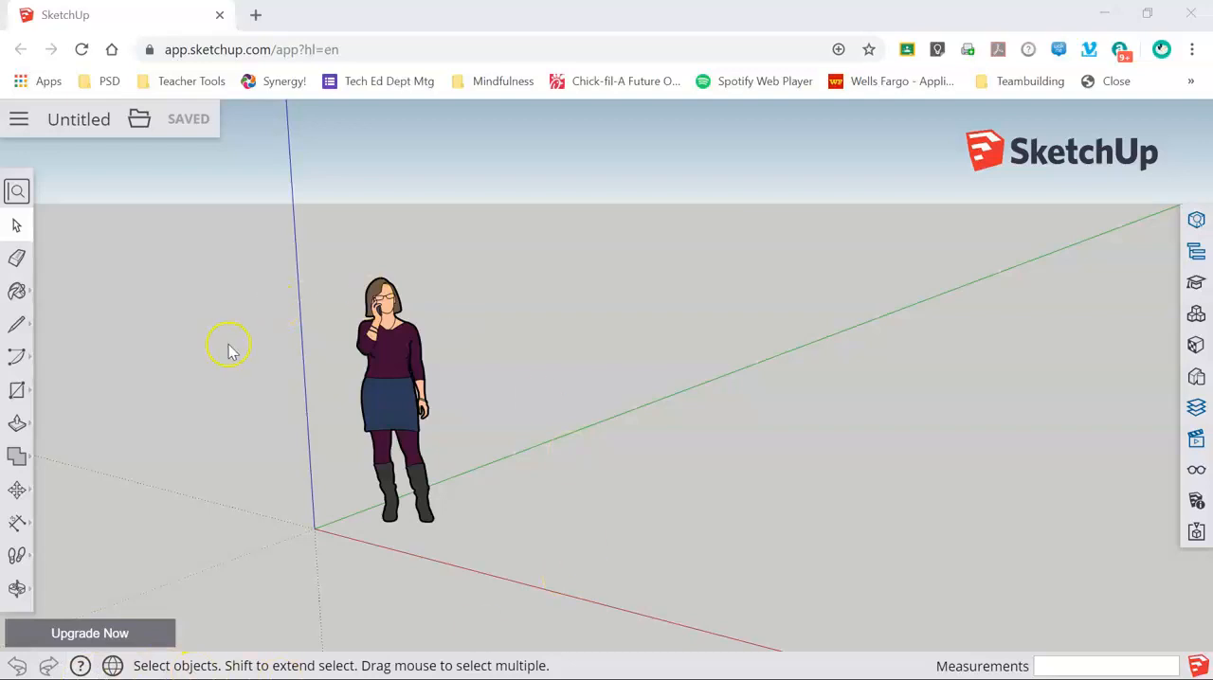
{"action": "mouse_move", "coordinate": [506, 465]}
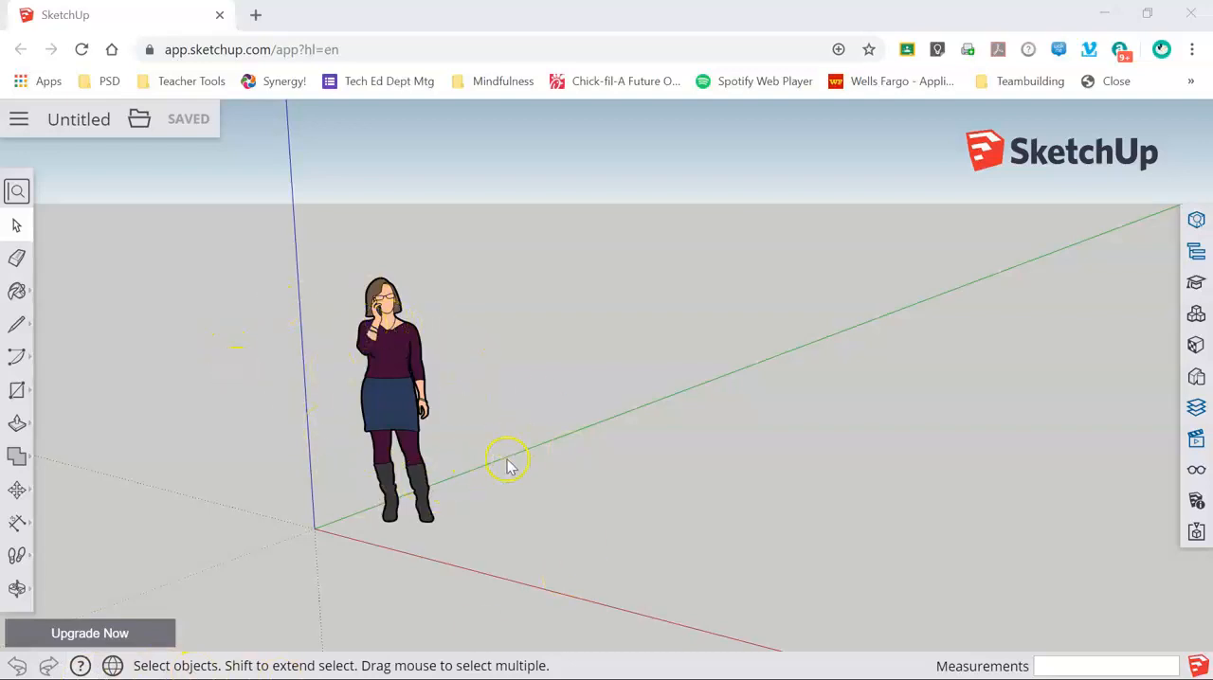
{"action": "mouse_move", "coordinate": [393, 369]}
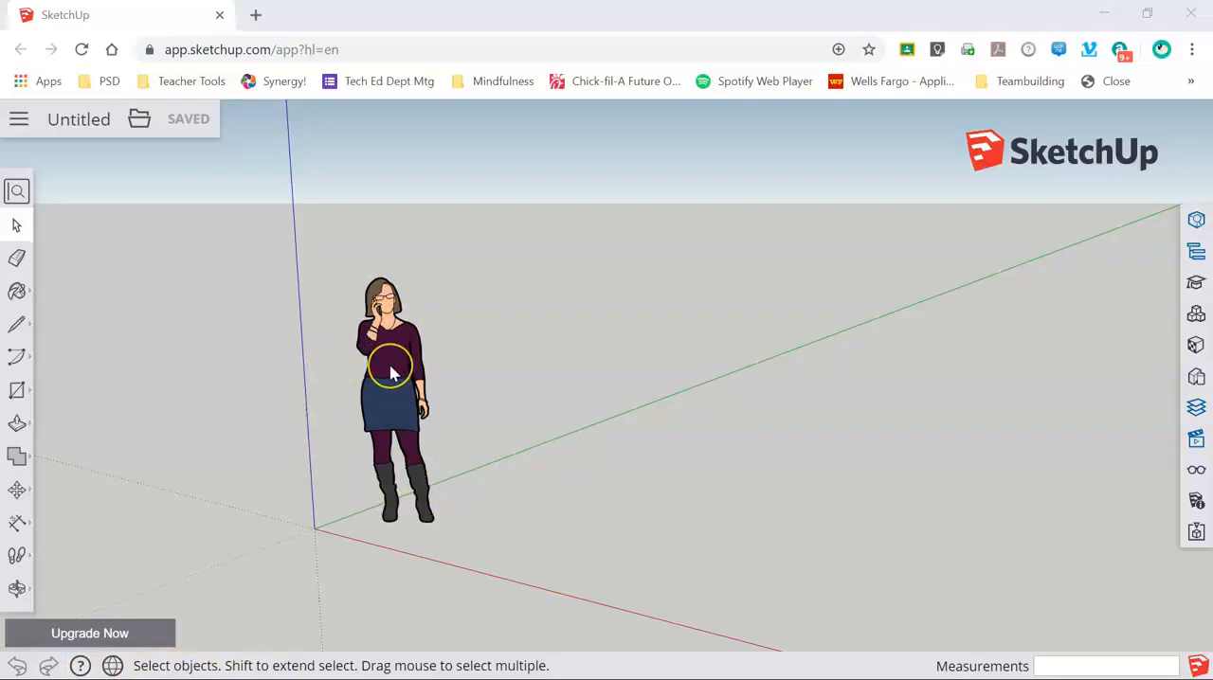
Select the standing person figure in the new empty scene.
{"action": "left_click", "coordinate": [391, 370]}
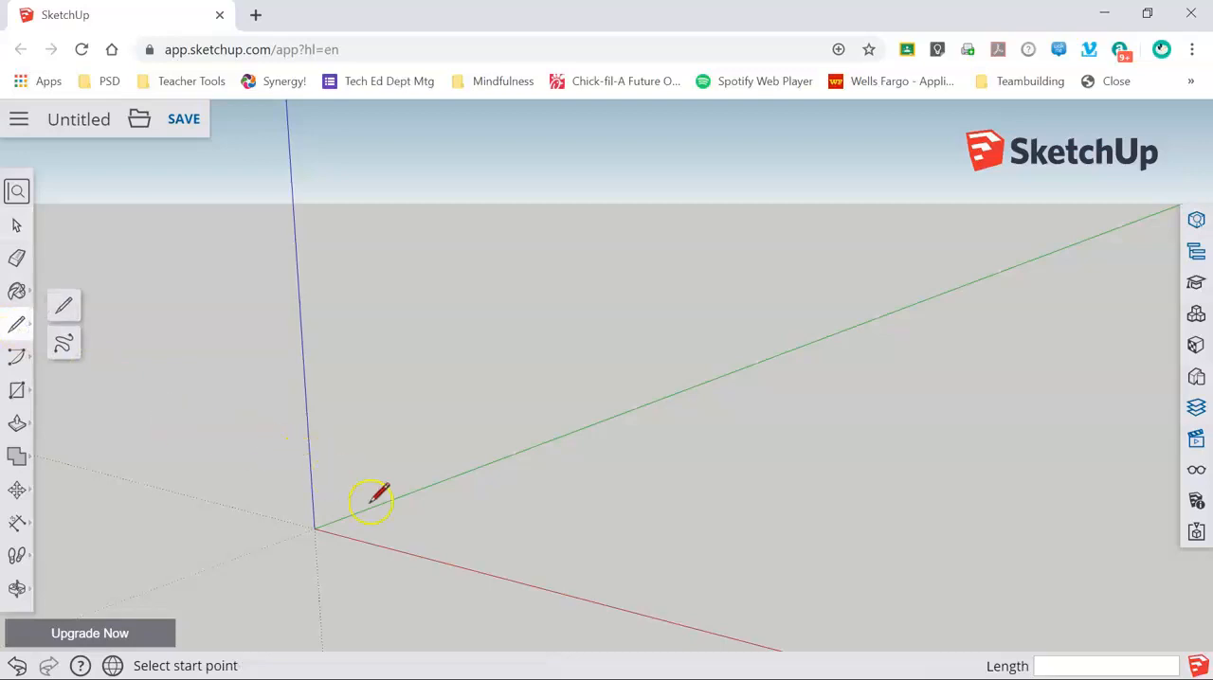
{"action": "mouse_move", "coordinate": [431, 521]}
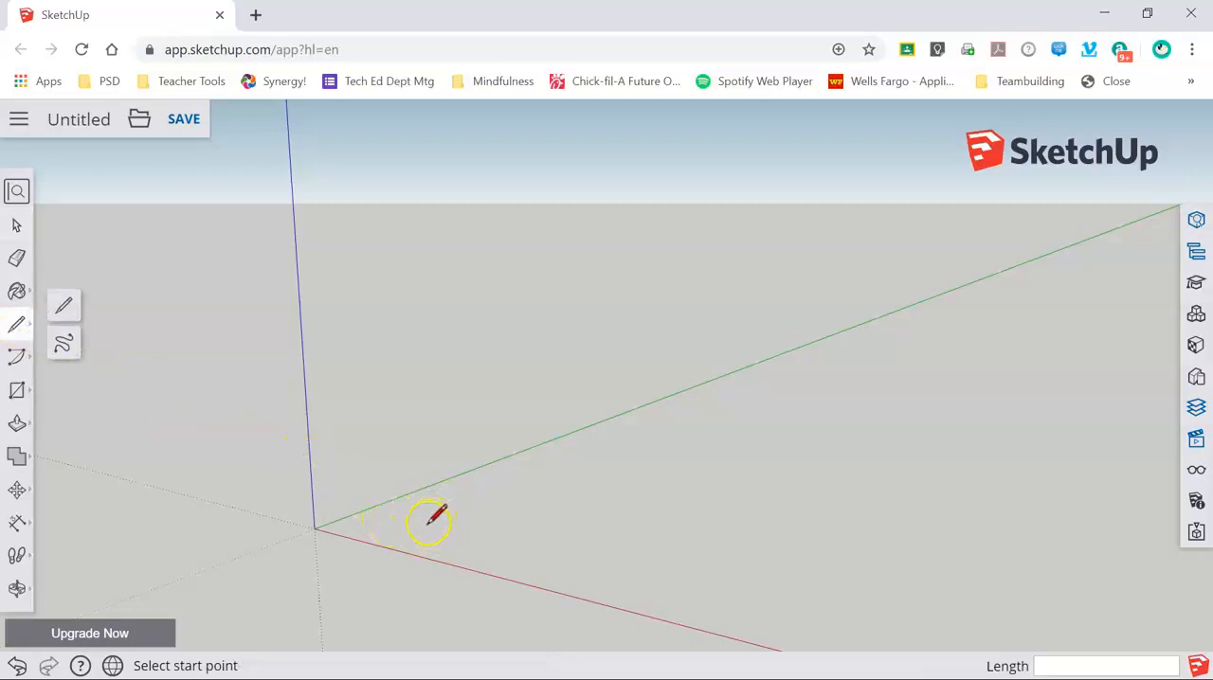
{"action": "mouse_move", "coordinate": [420, 544]}
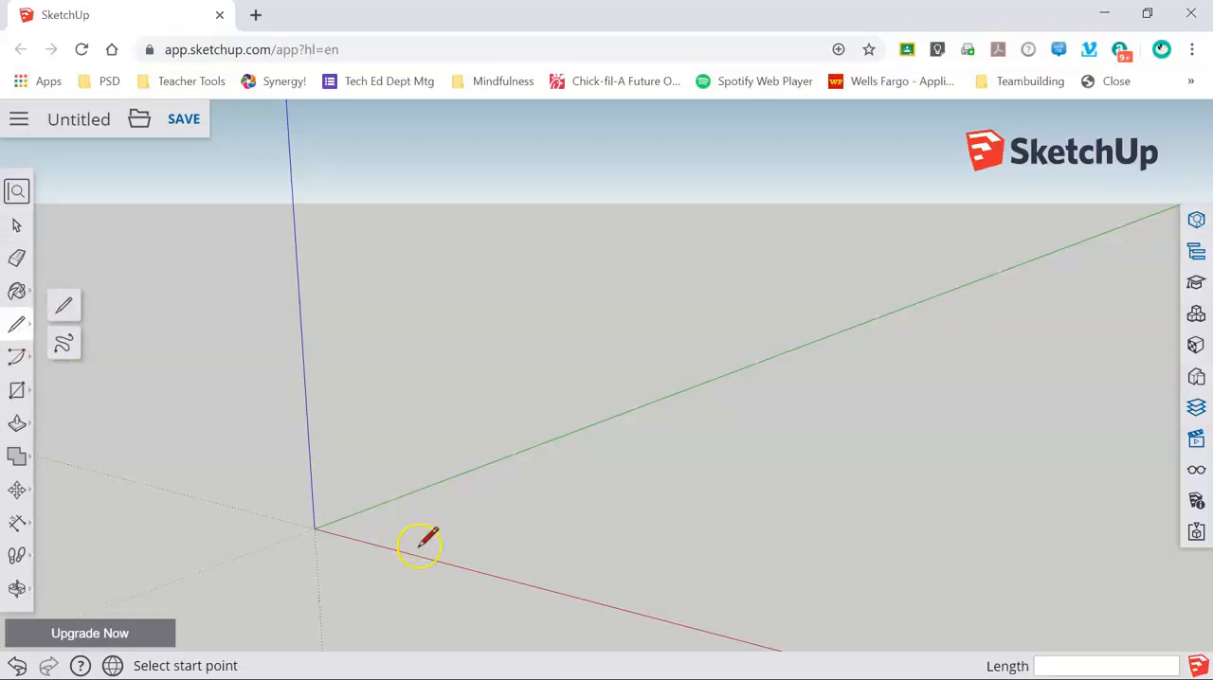
{"action": "mouse_move", "coordinate": [408, 517]}
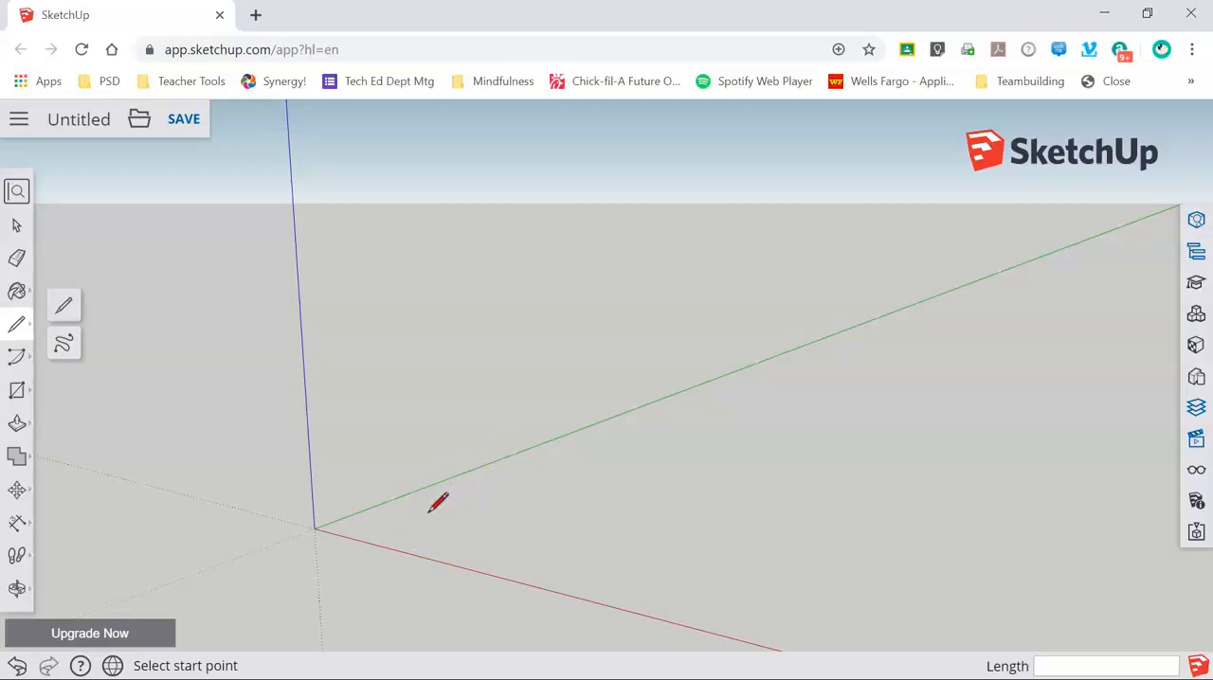
{"action": "mouse_move", "coordinate": [415, 515]}
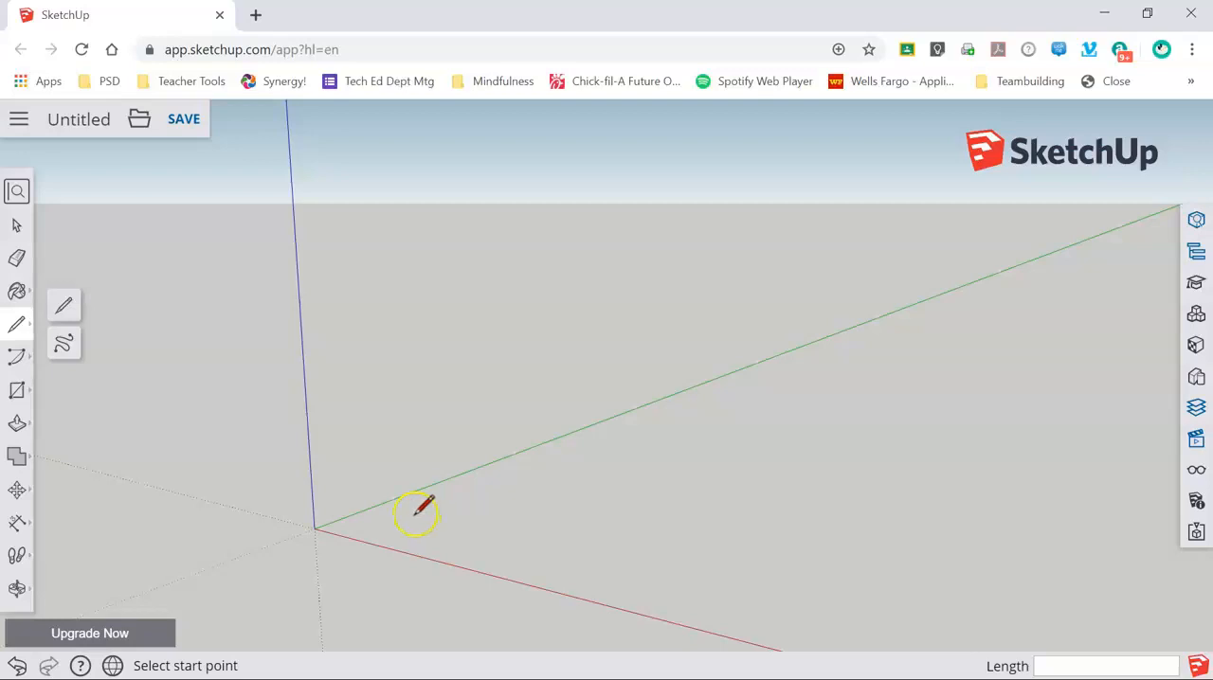
{"action": "mouse_move", "coordinate": [435, 521]}
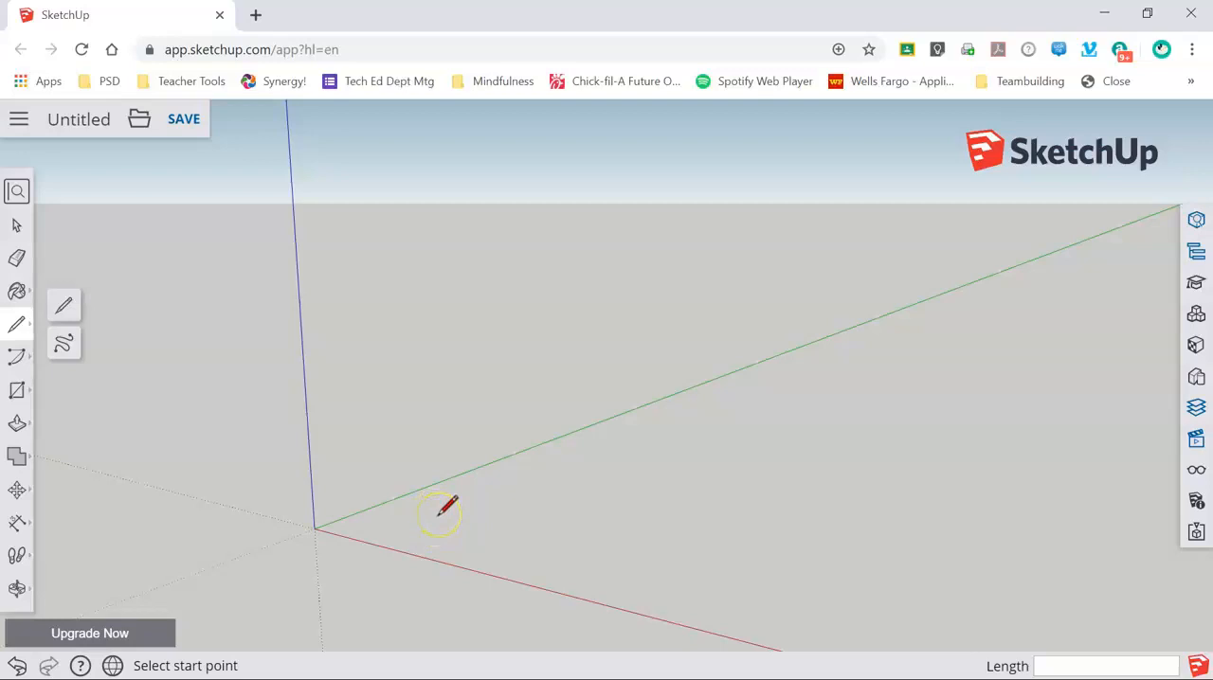
{"action": "mouse_move", "coordinate": [430, 523]}
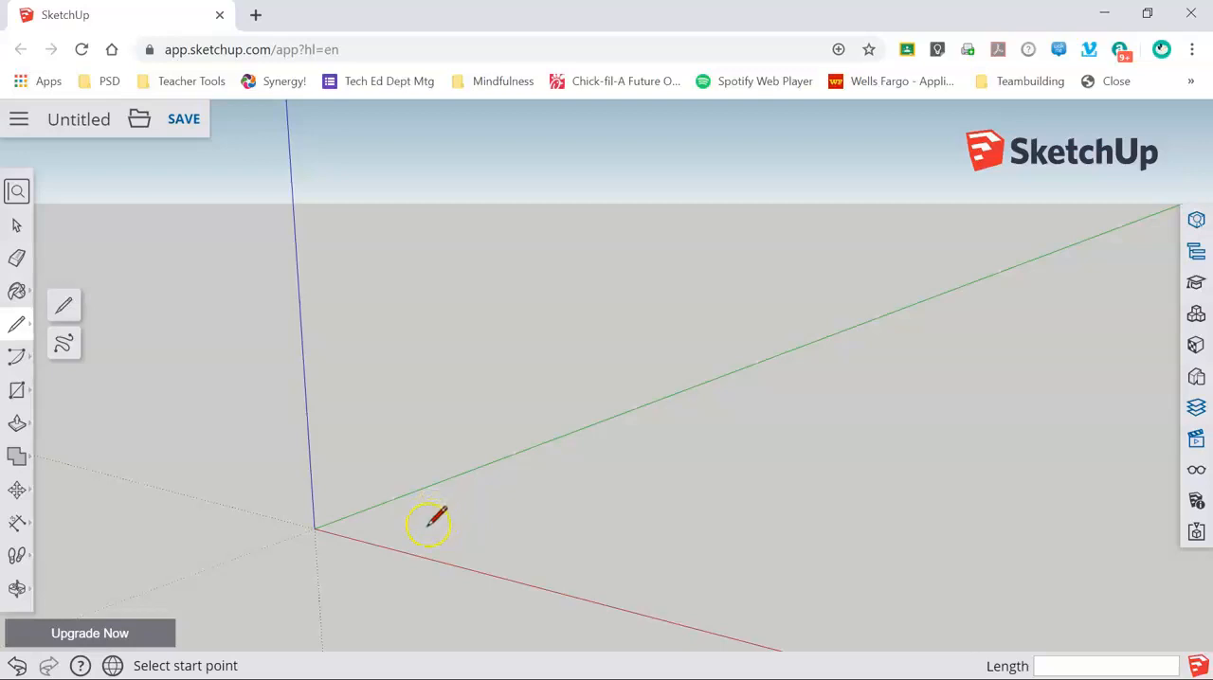
{"action": "mouse_move", "coordinate": [407, 493]}
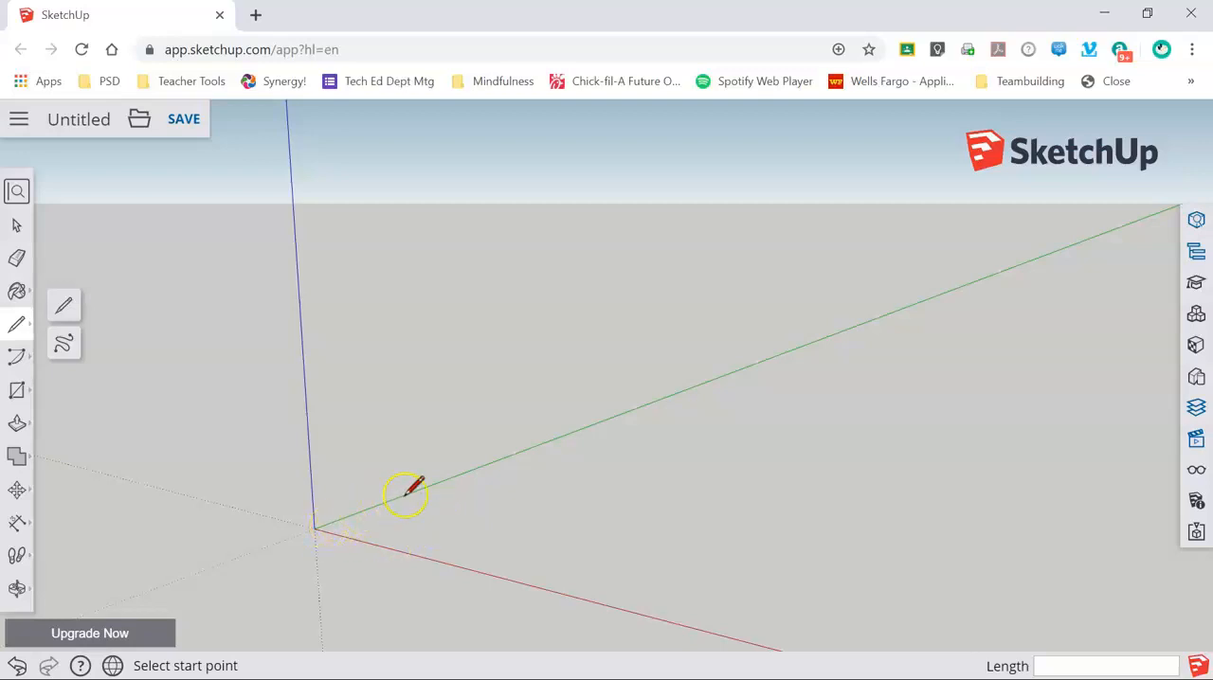
{"action": "mouse_move", "coordinate": [460, 476]}
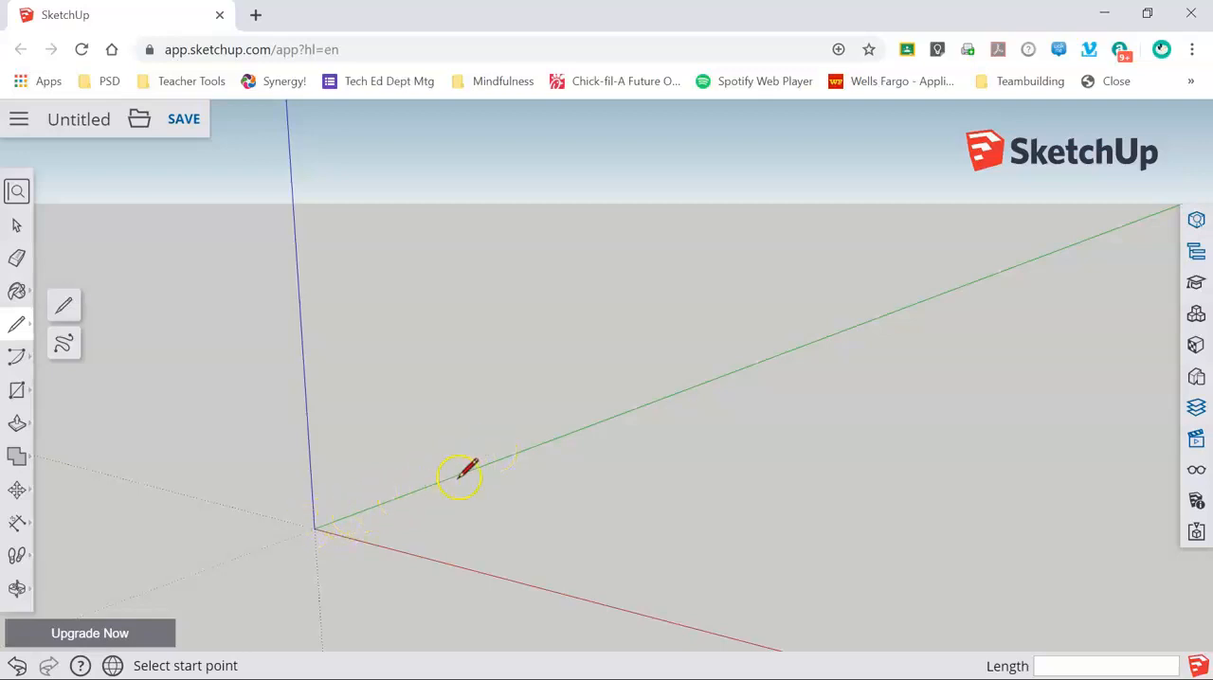
{"action": "mouse_move", "coordinate": [427, 526]}
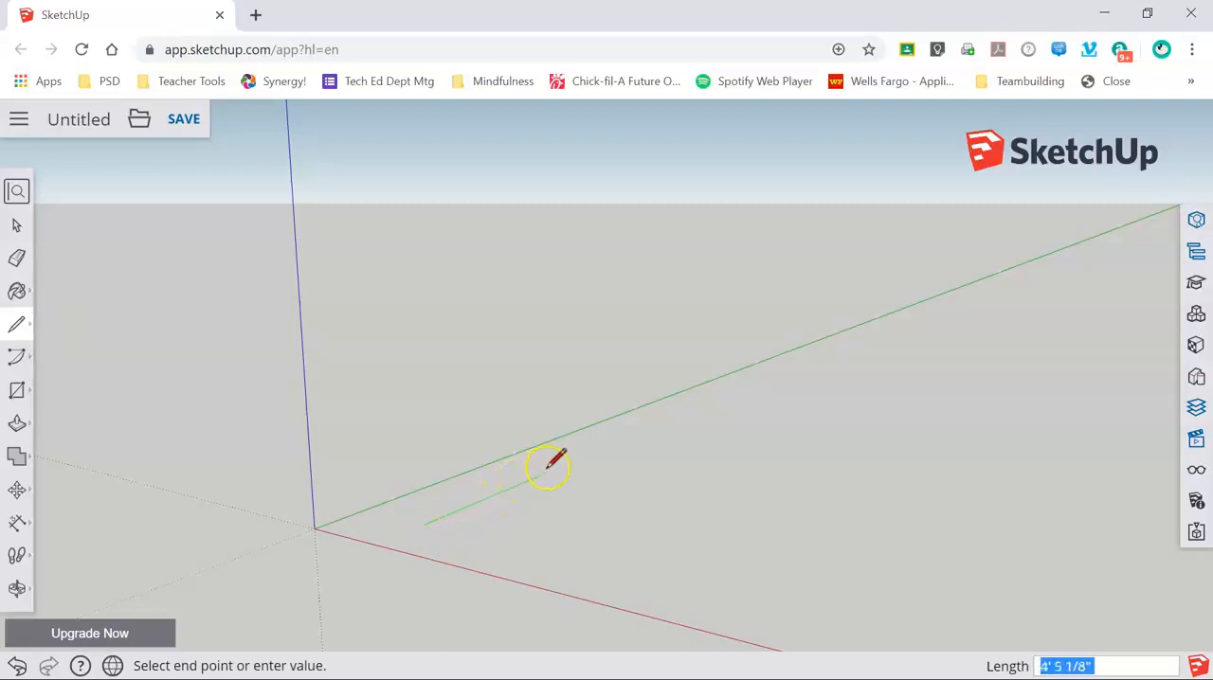
{"action": "mouse_move", "coordinate": [566, 453]}
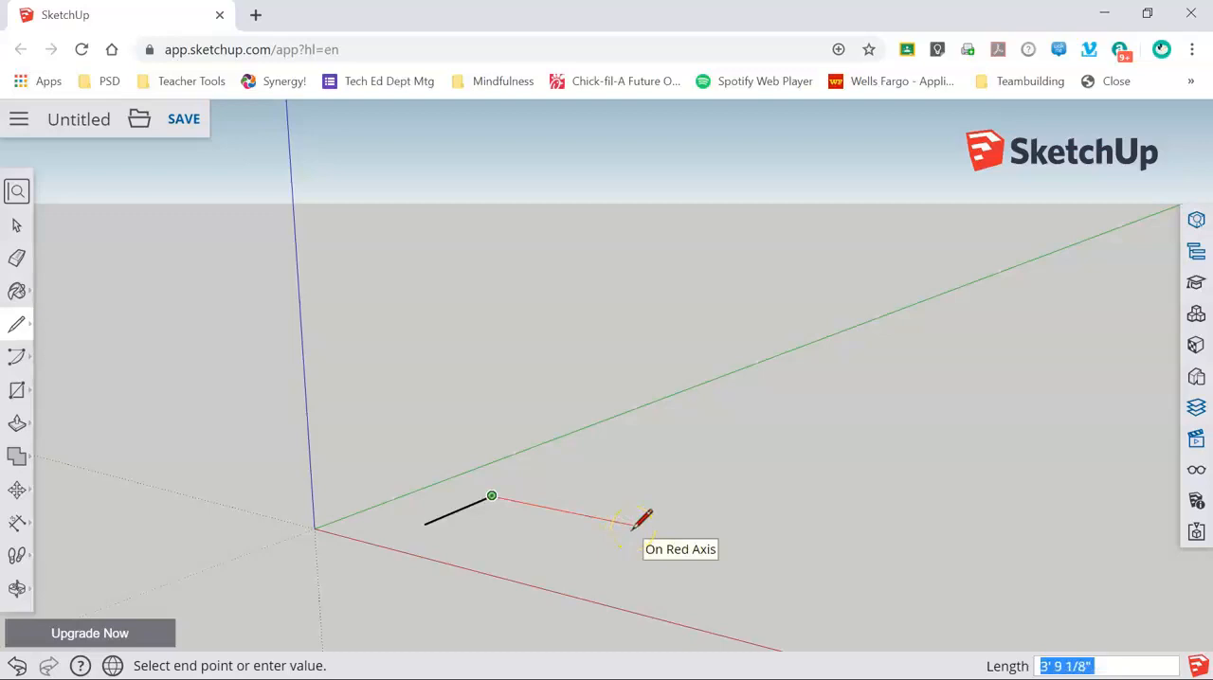
Finish the second edge along the red axis at a length of 35.
{"action": "type", "text": "35"}
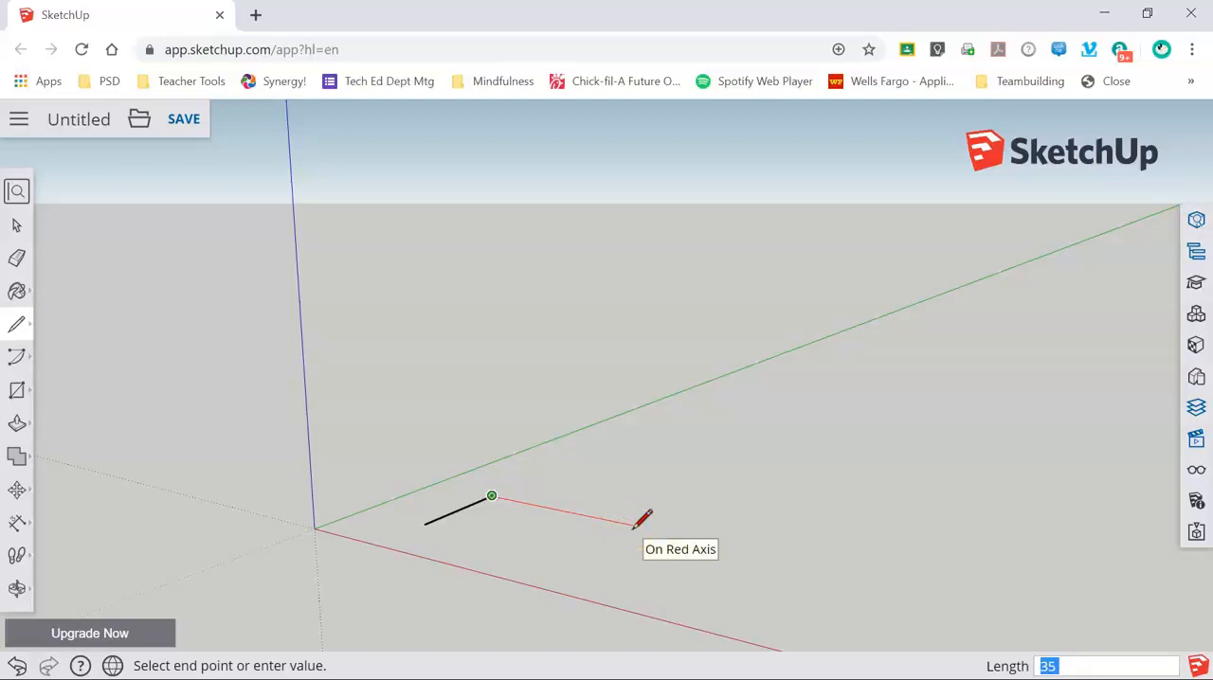
{"action": "left_click", "coordinate": [491, 495]}
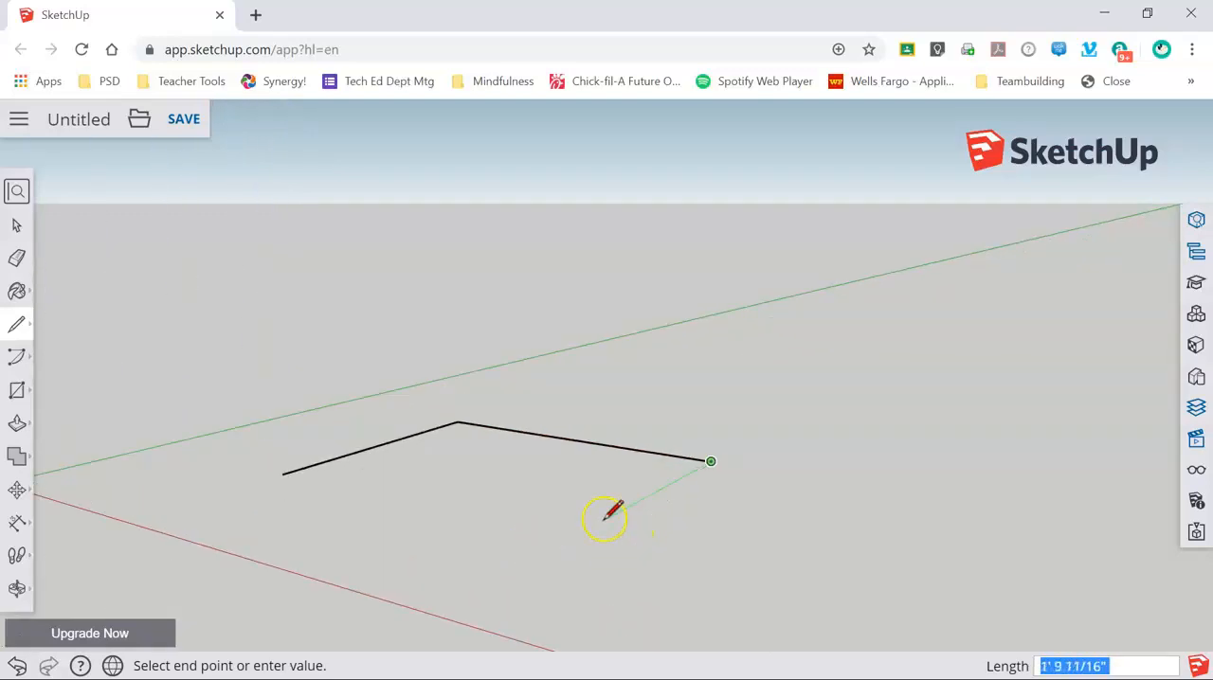
{"action": "mouse_move", "coordinate": [611, 516]}
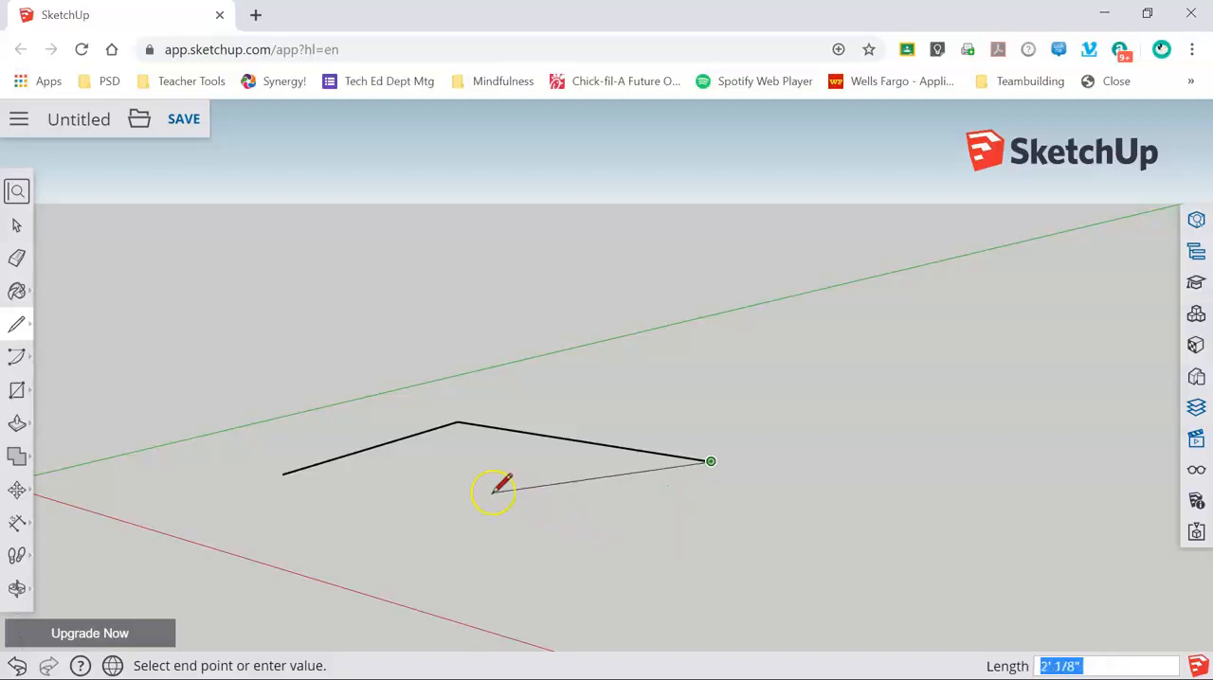
{"action": "mouse_move", "coordinate": [540, 497]}
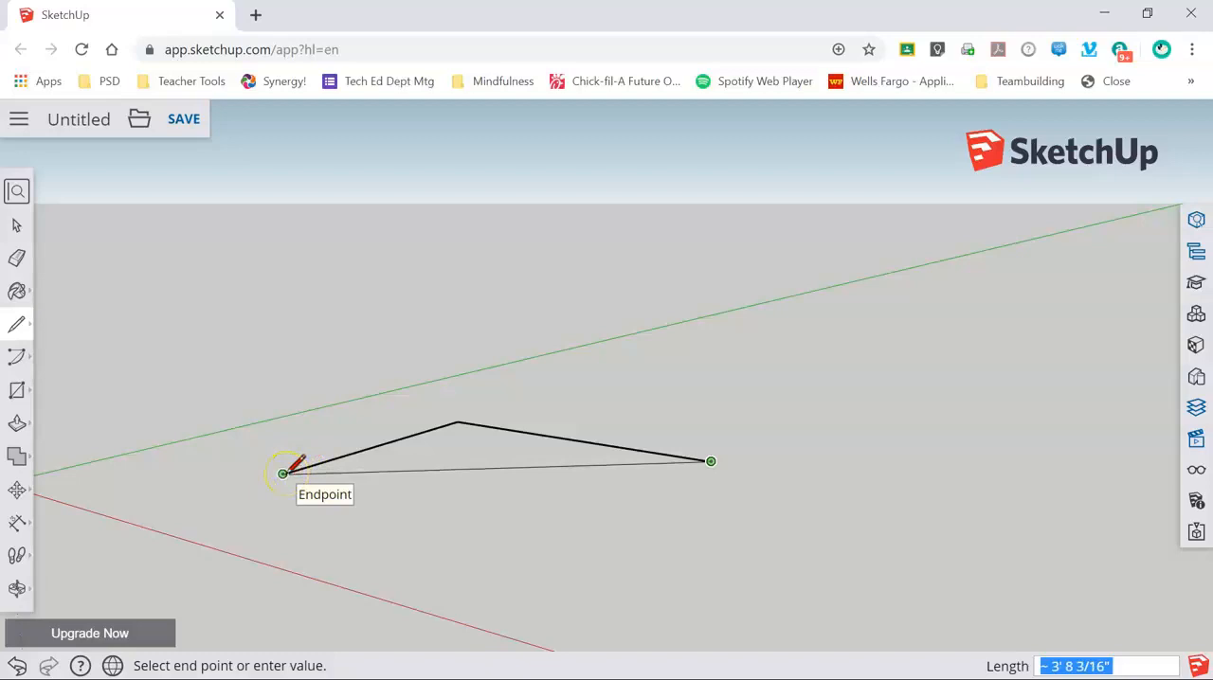
{"action": "mouse_move", "coordinate": [322, 486]}
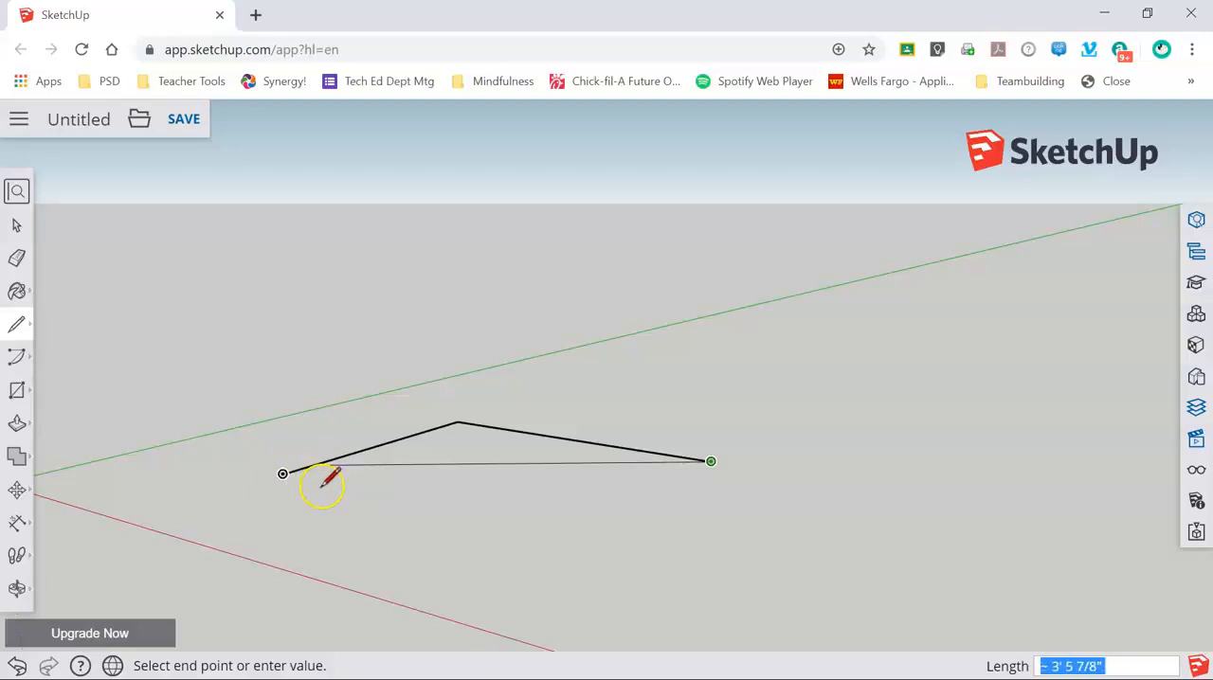
{"action": "mouse_move", "coordinate": [440, 512]}
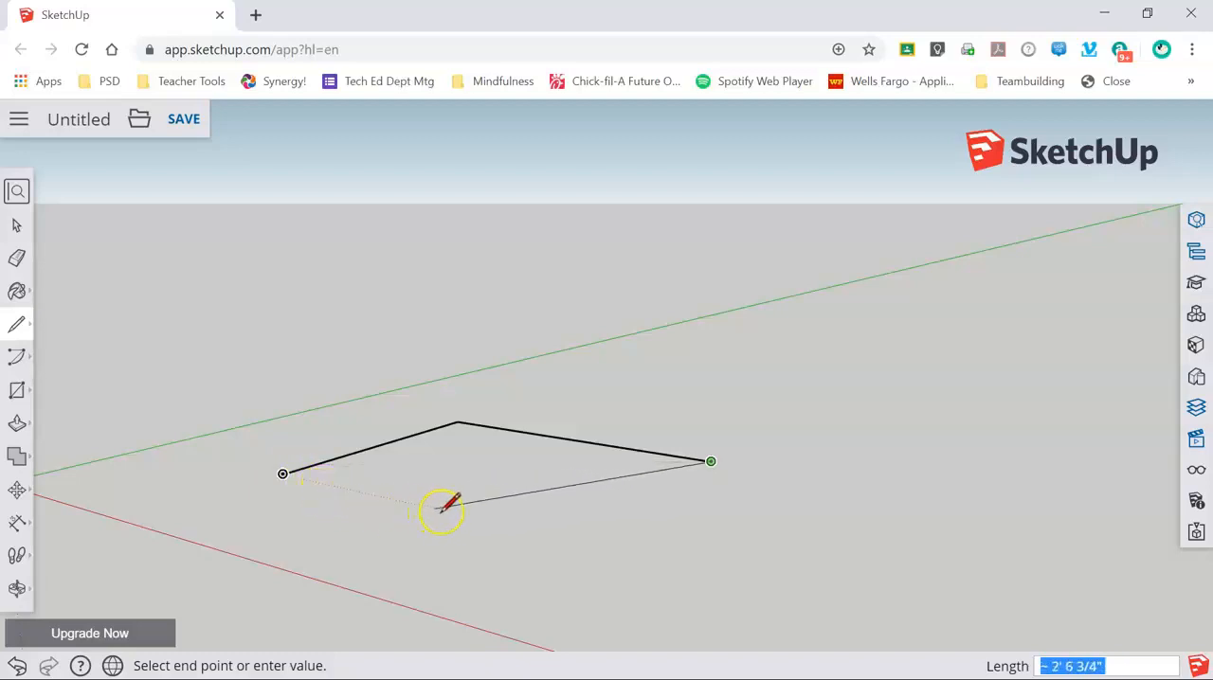
{"action": "mouse_move", "coordinate": [573, 538]}
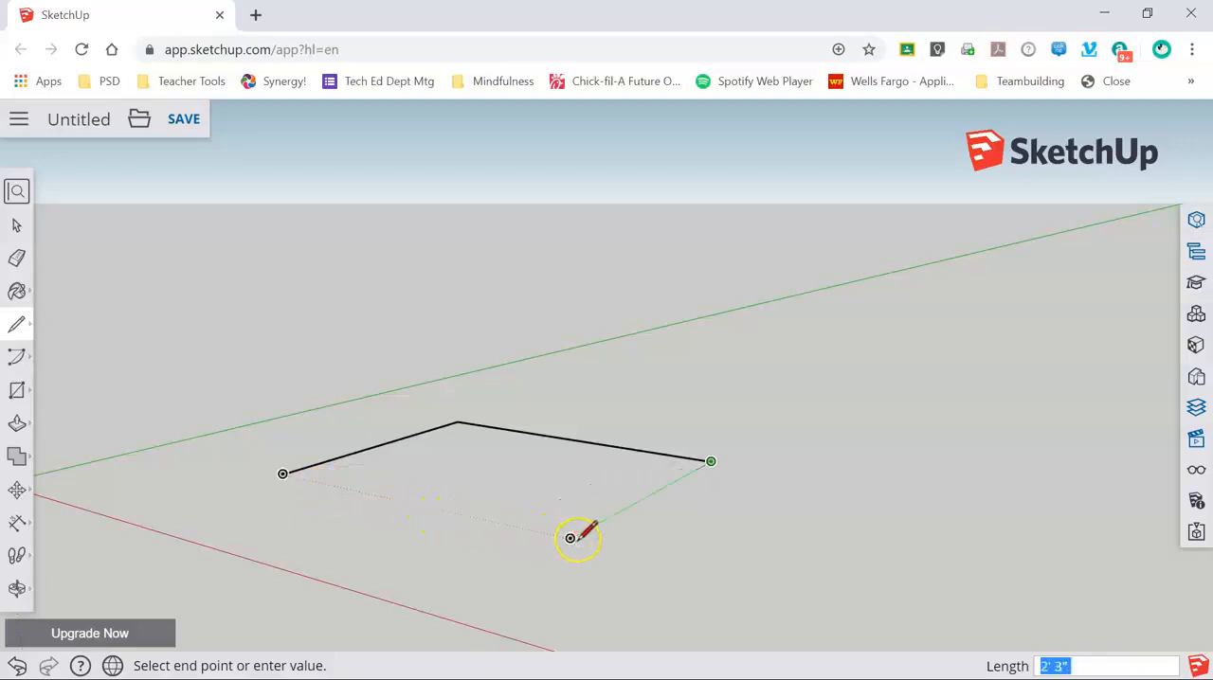
{"action": "mouse_move", "coordinate": [571, 538]}
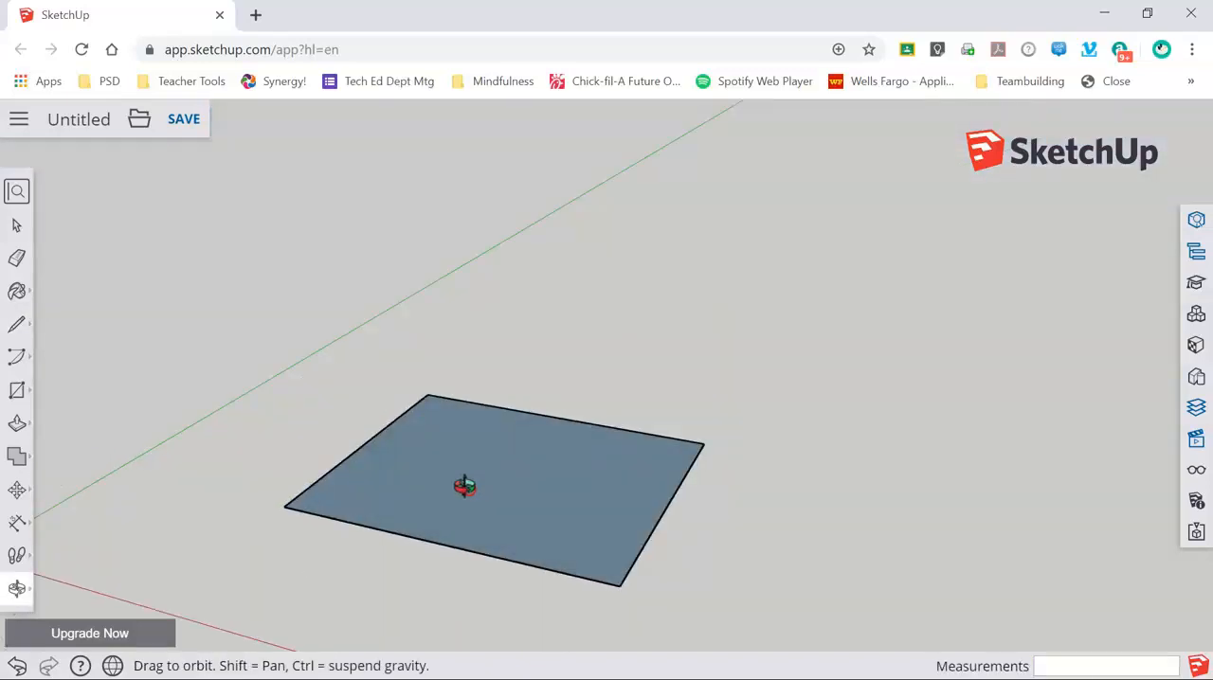
Orbit the camera around the flat rectangle to view it from another angle.
{"action": "left_click_drag", "start_coordinate": [465, 486], "coordinate": [583, 649]}
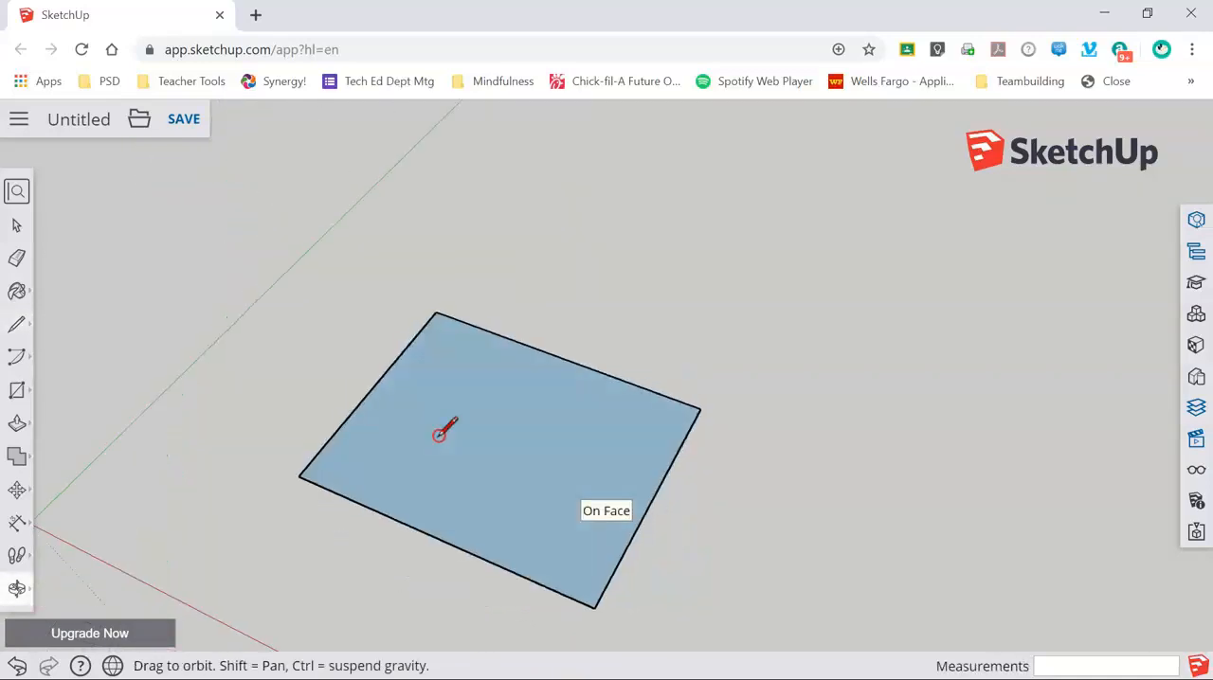
{"action": "left_click_drag", "start_coordinate": [445, 431], "coordinate": [504, 452]}
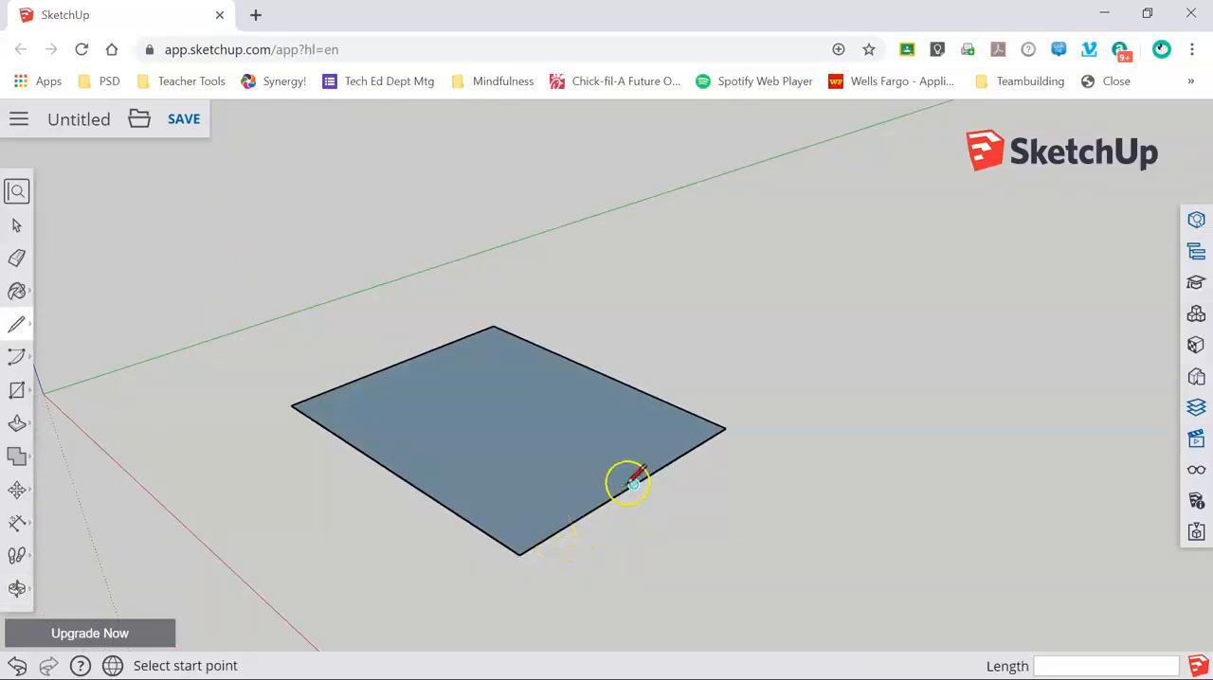
Draw an upright triangle from the edge midpoint, entering 3 and 13, closed at the corner.
{"action": "left_click_drag", "start_coordinate": [630, 483], "coordinate": [559, 483]}
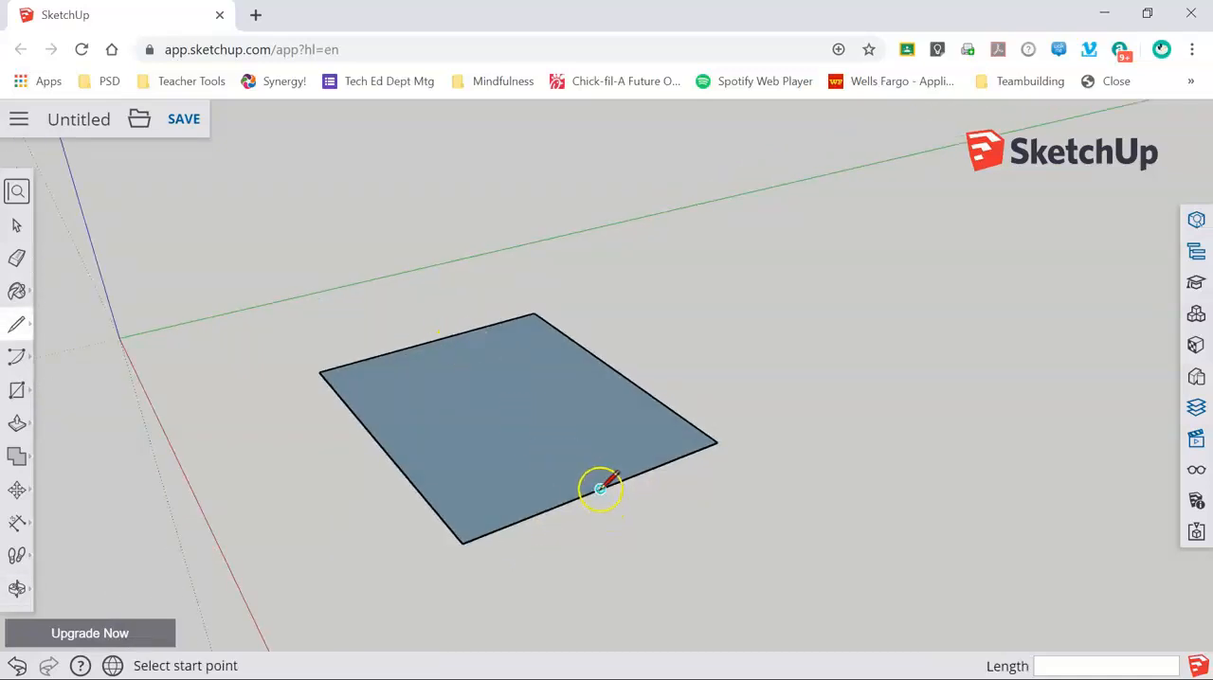
{"action": "mouse_move", "coordinate": [613, 484]}
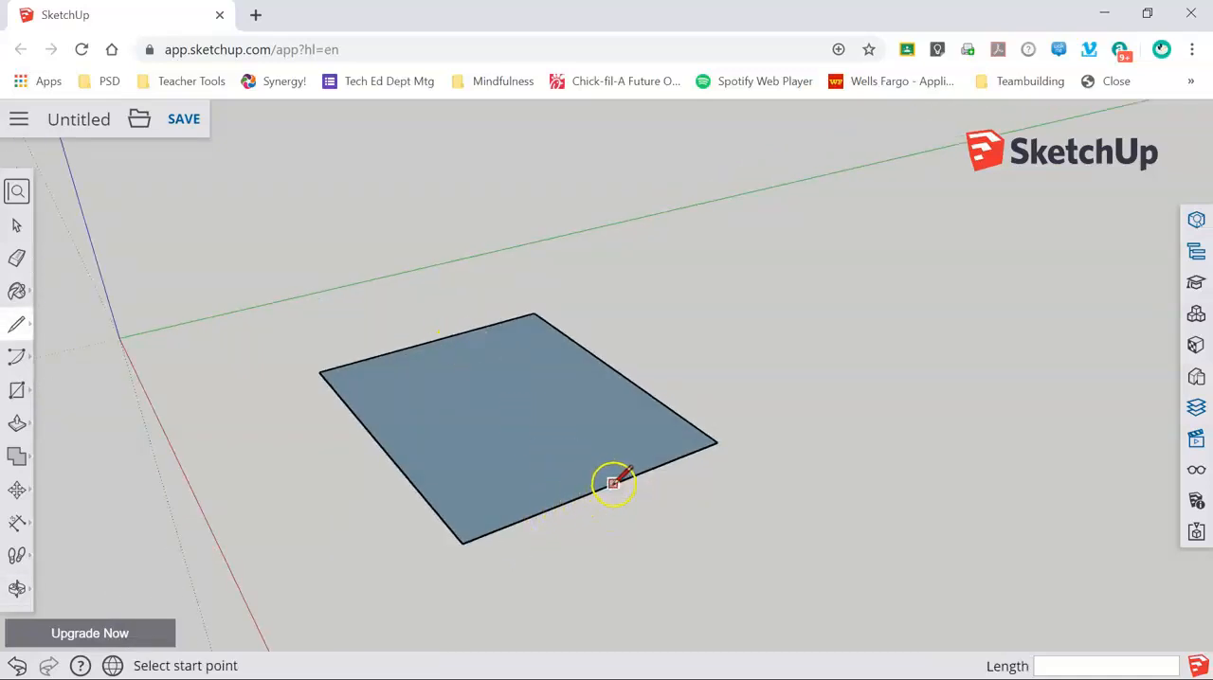
{"action": "mouse_move", "coordinate": [599, 489]}
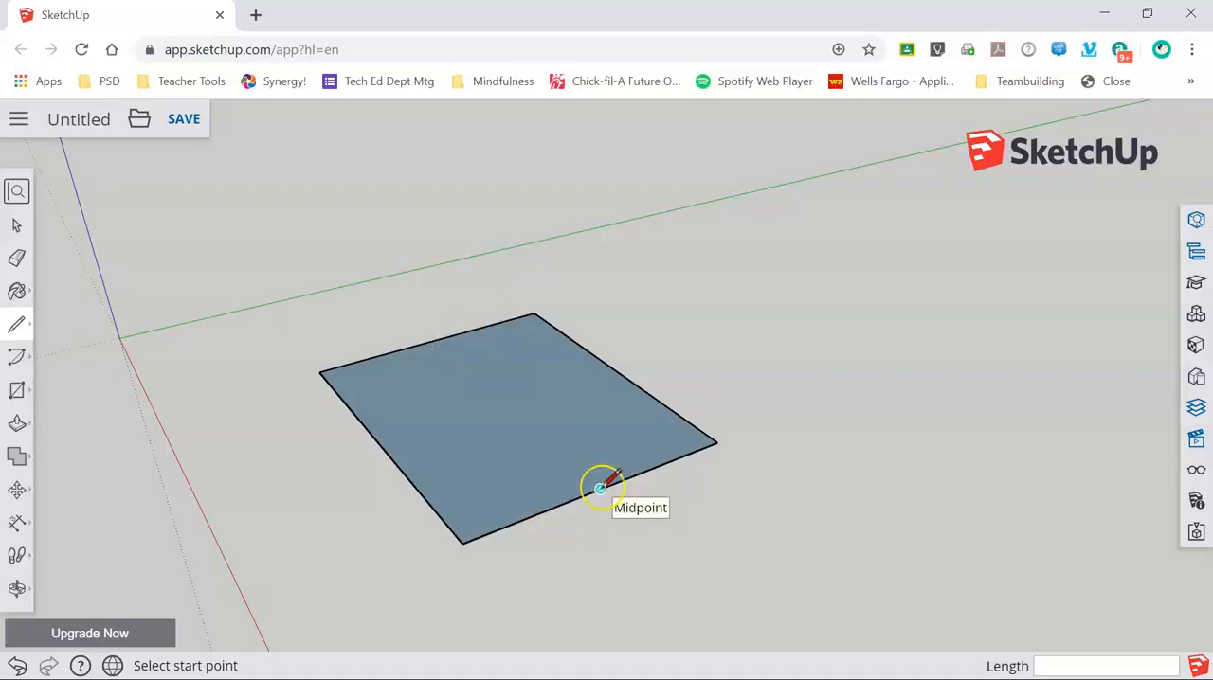
{"action": "left_click", "coordinate": [600, 487]}
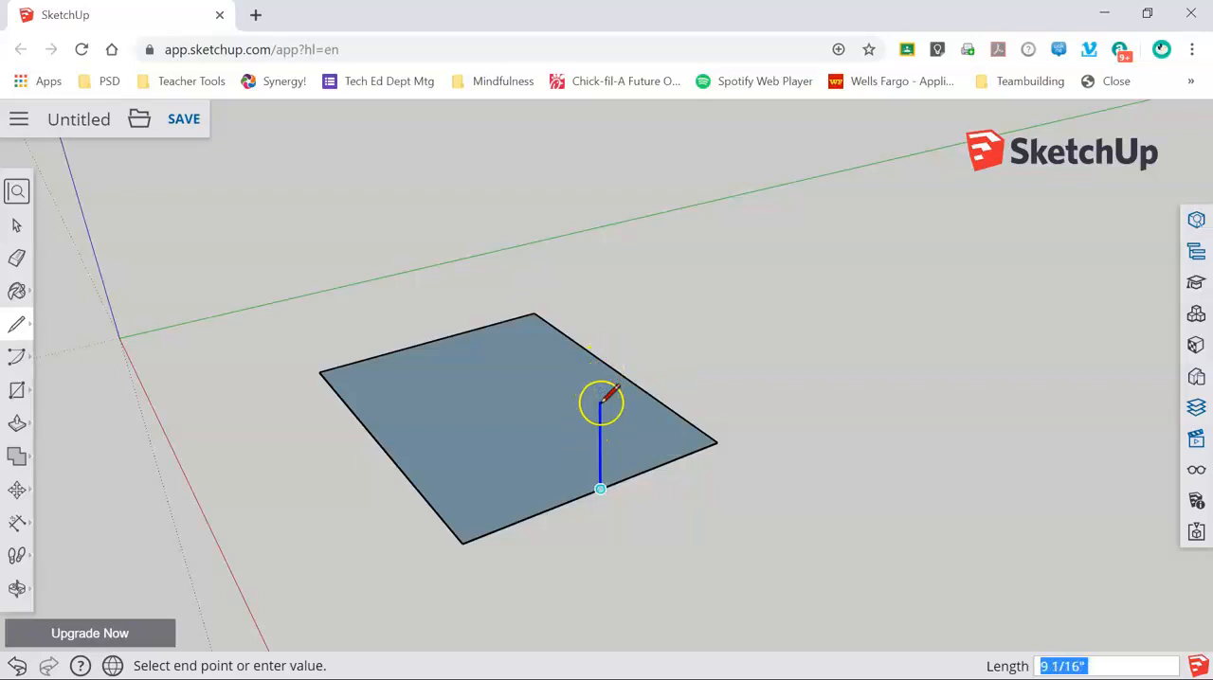
{"action": "type", "text": "3"}
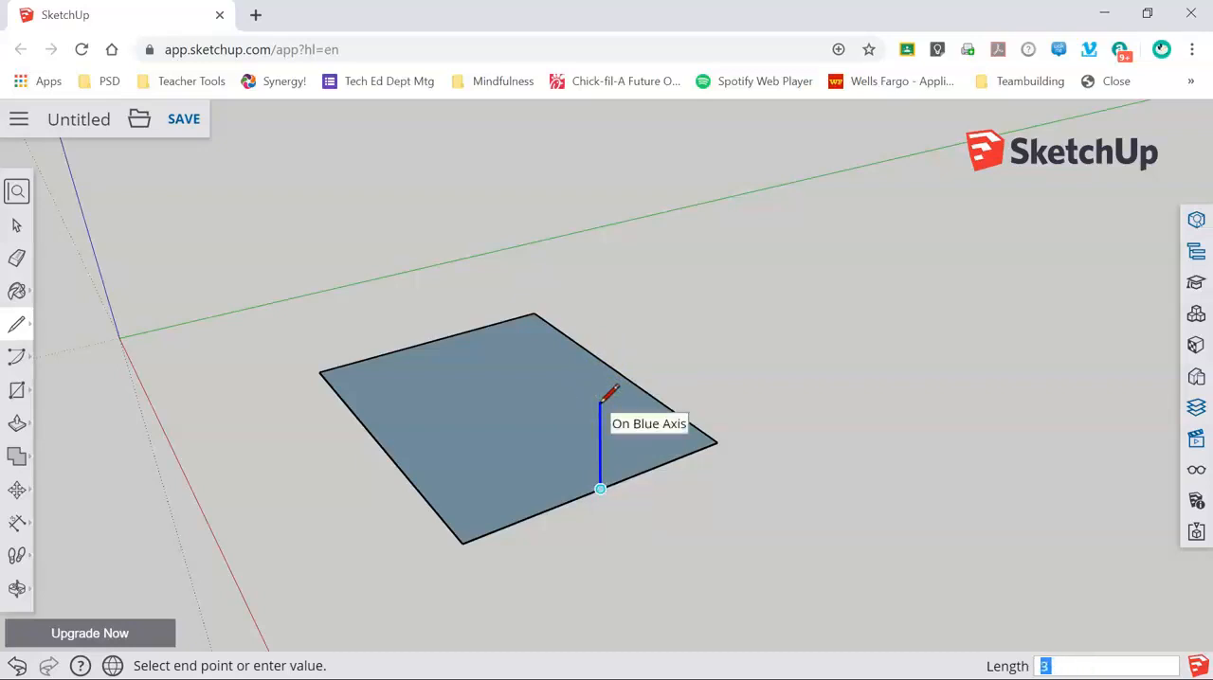
{"action": "type", "text": "13"}
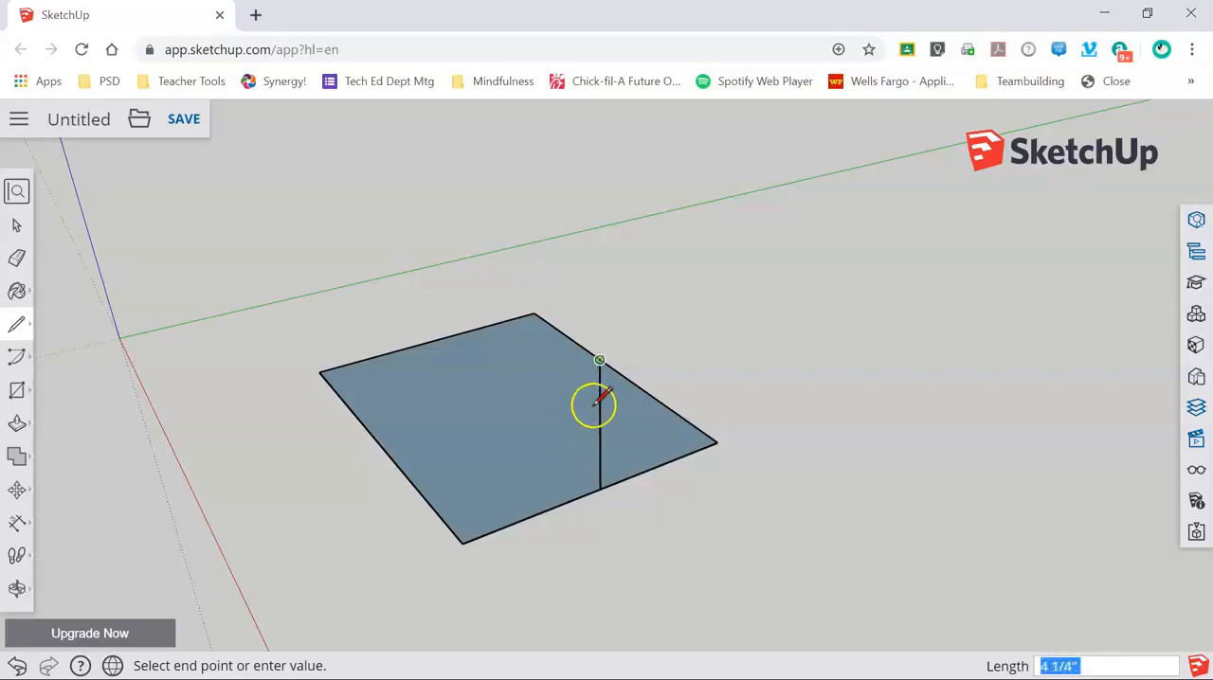
{"action": "mouse_move", "coordinate": [464, 537]}
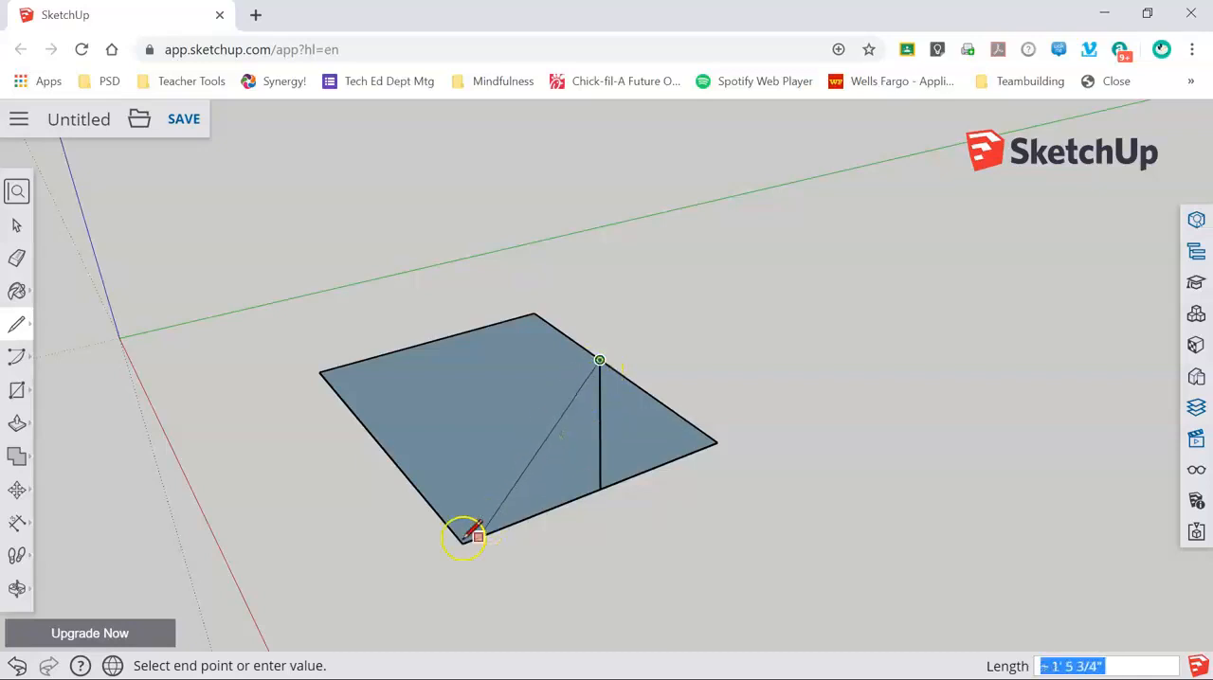
{"action": "left_click", "coordinate": [661, 465]}
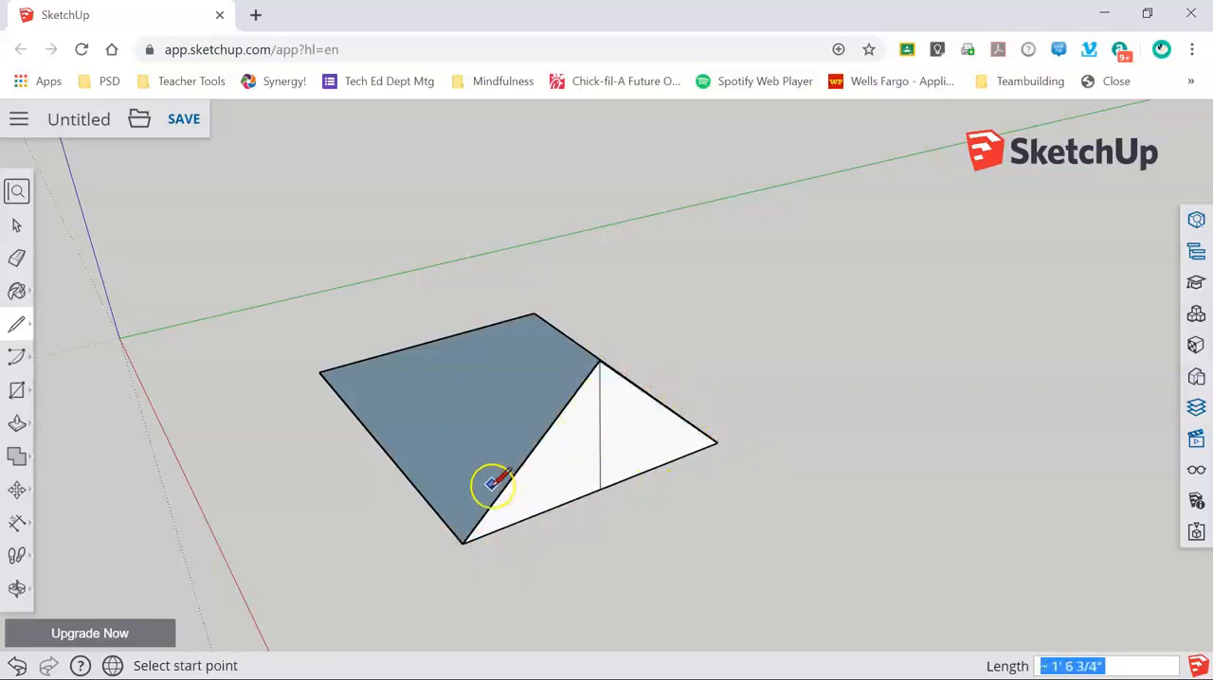
{"action": "mouse_move", "coordinate": [600, 428]}
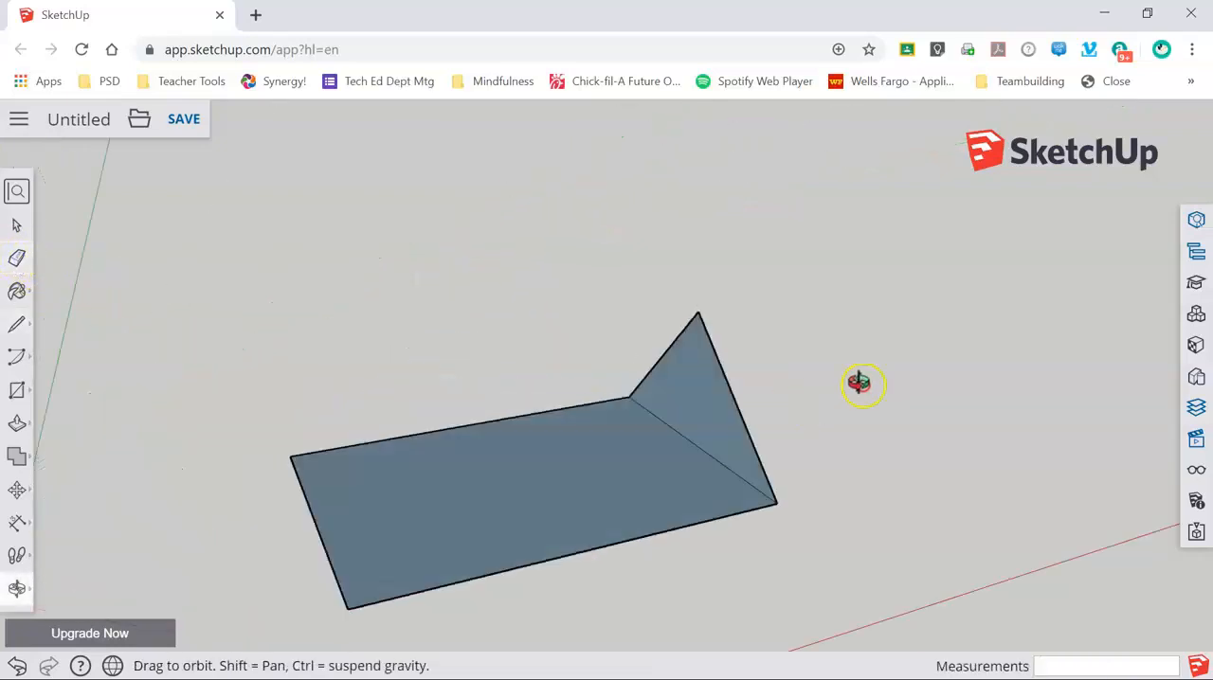
Draw the second gable triangle on the opposite edge, closing it at its corner.
{"action": "left_click_drag", "start_coordinate": [862, 384], "coordinate": [749, 384]}
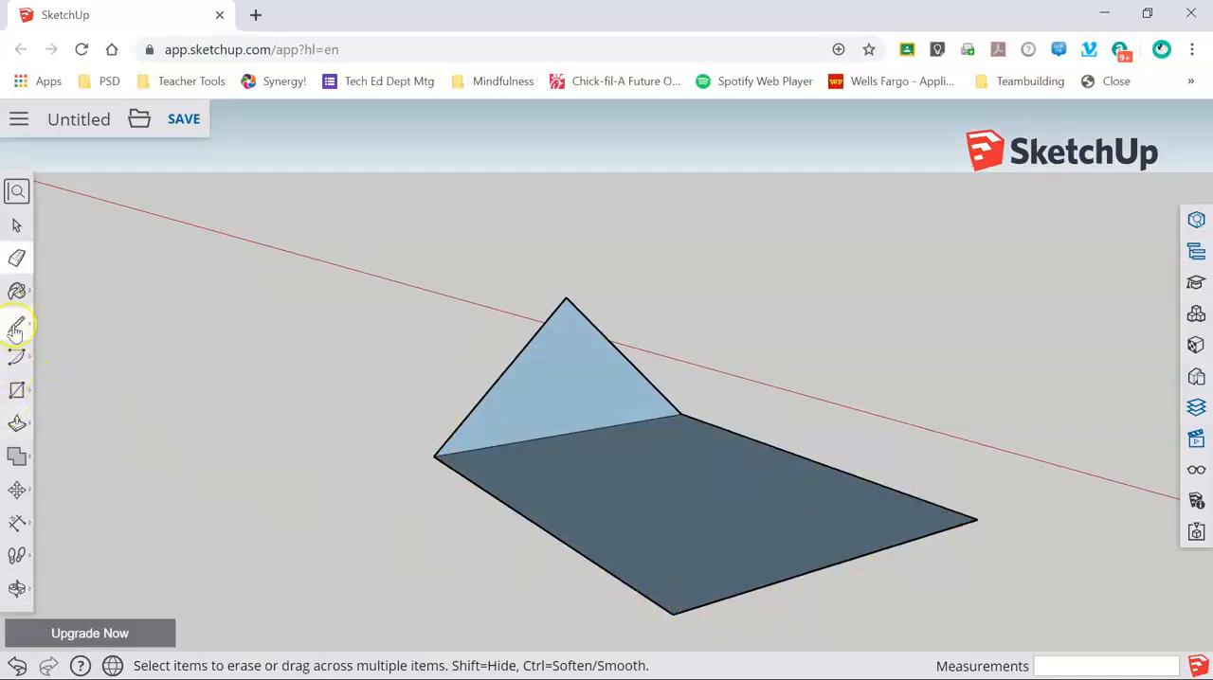
{"action": "left_click", "coordinate": [16, 325]}
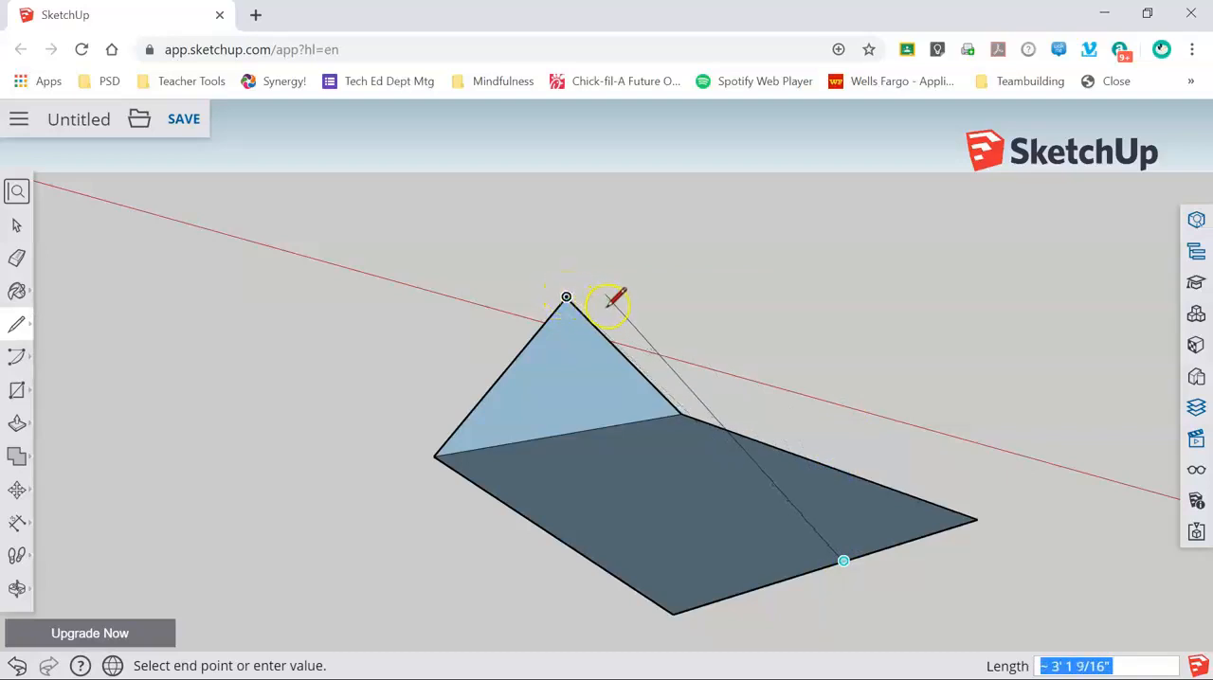
{"action": "mouse_move", "coordinate": [754, 355]}
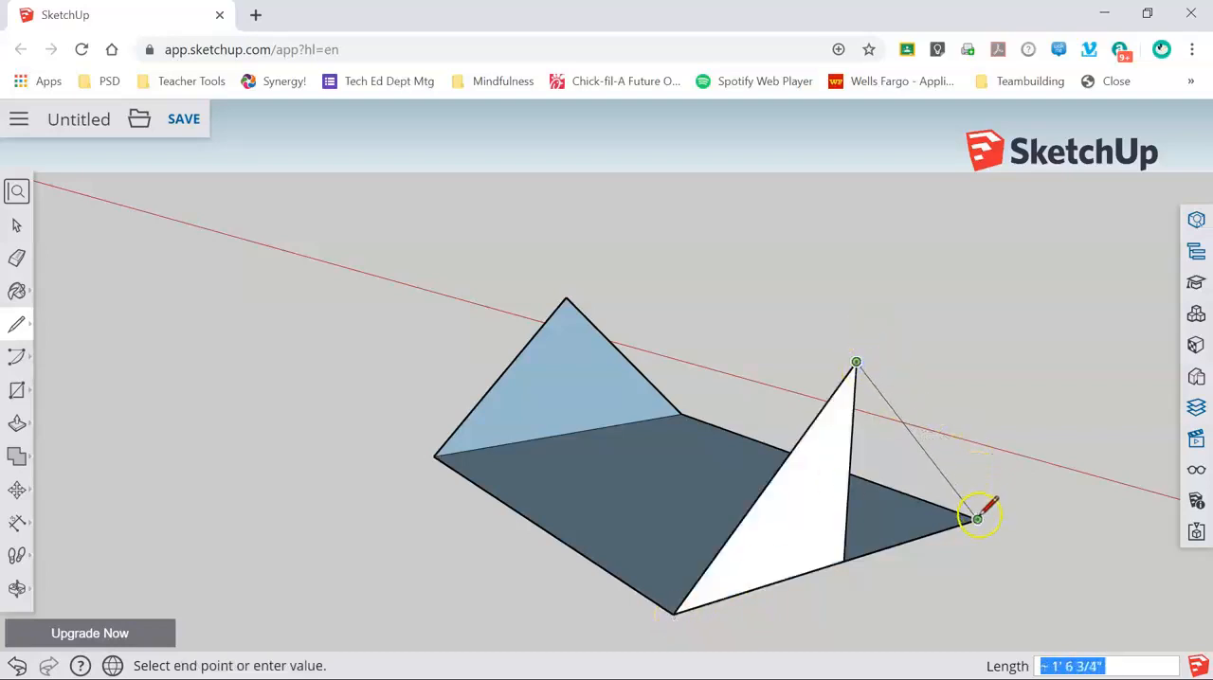
{"action": "left_click", "coordinate": [976, 518]}
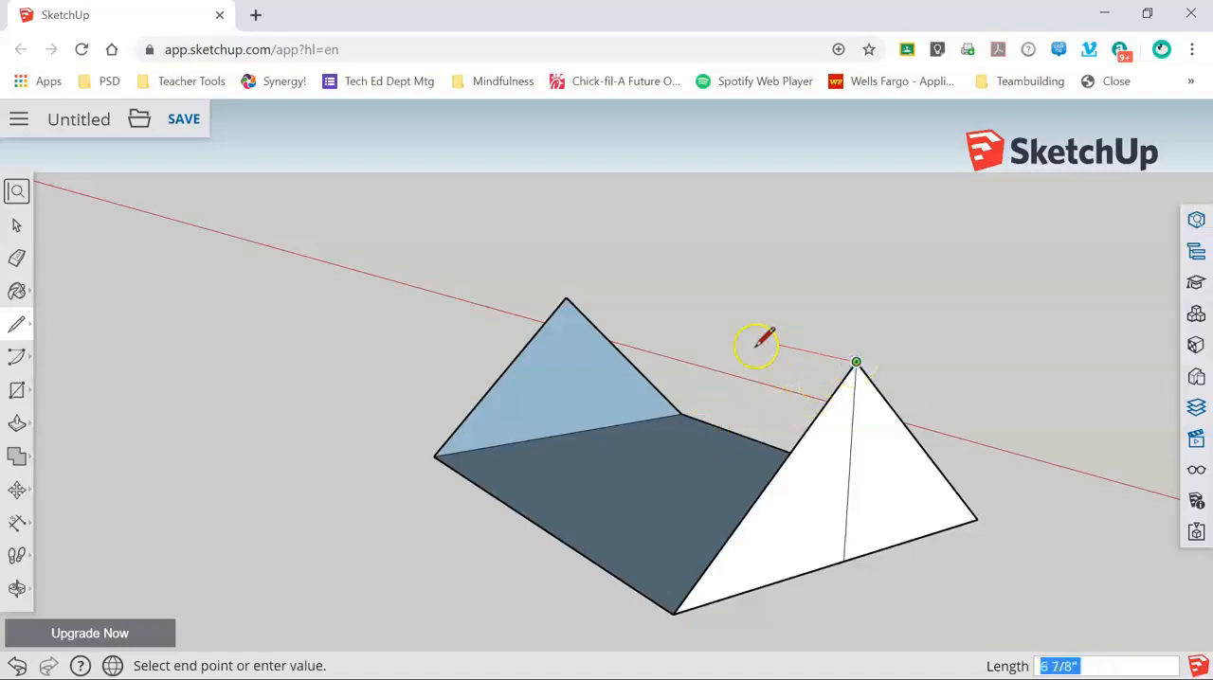
{"action": "mouse_move", "coordinate": [566, 296]}
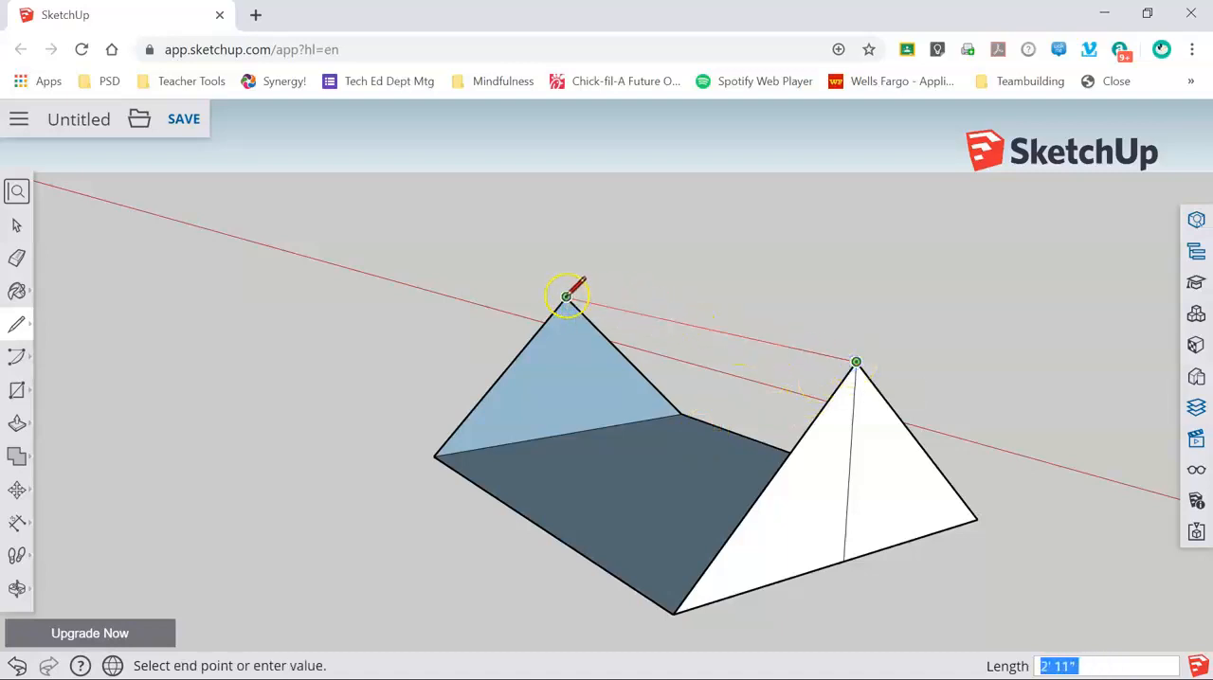
{"action": "mouse_move", "coordinate": [565, 295]}
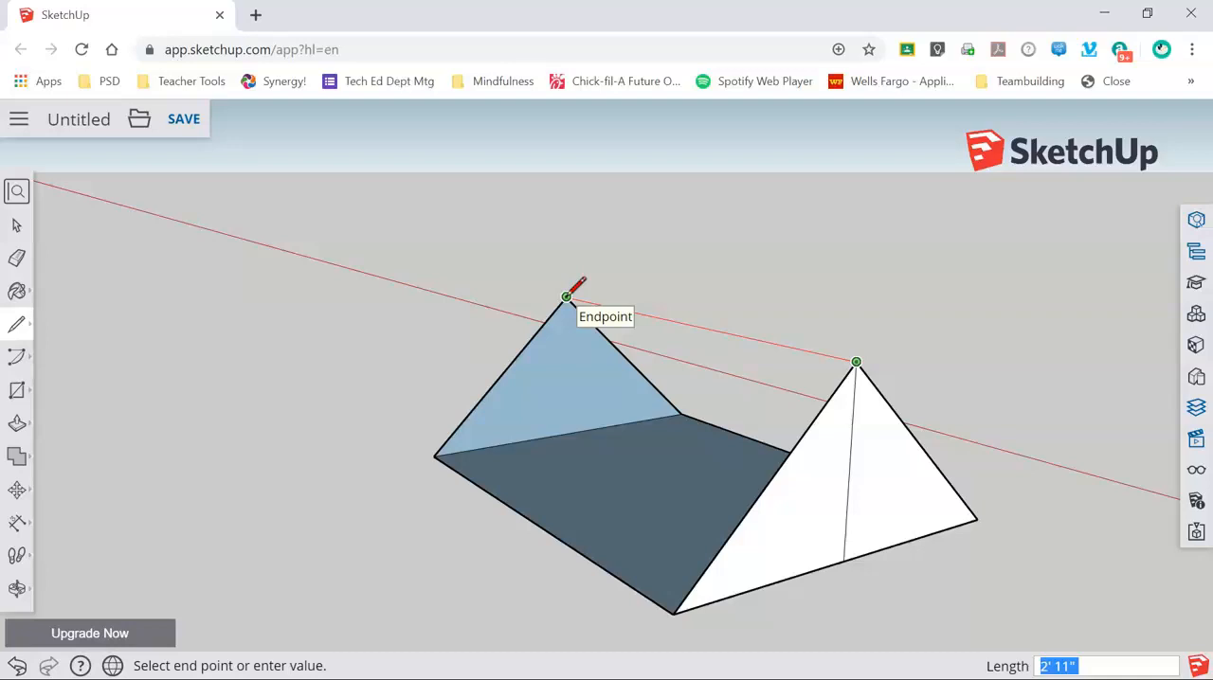
{"action": "mouse_move", "coordinate": [564, 297]}
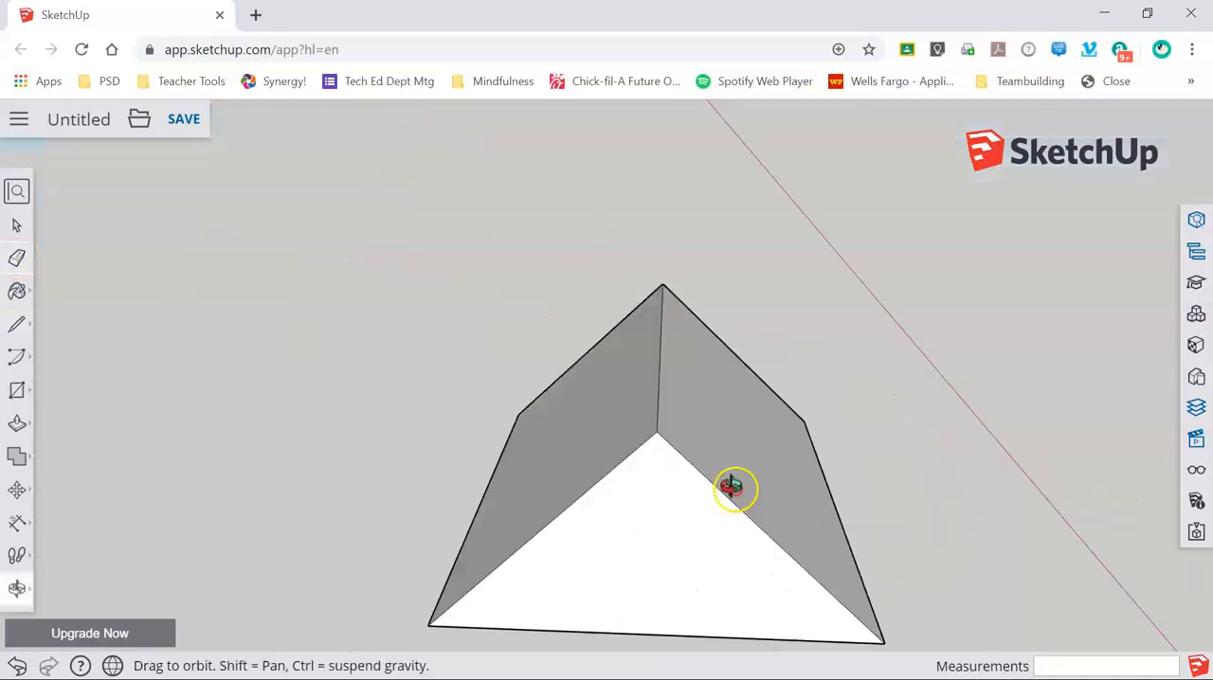
Place a Tape Measure guideline offset 3 from a prism edge.
{"action": "left_click_drag", "start_coordinate": [734, 488], "coordinate": [640, 523]}
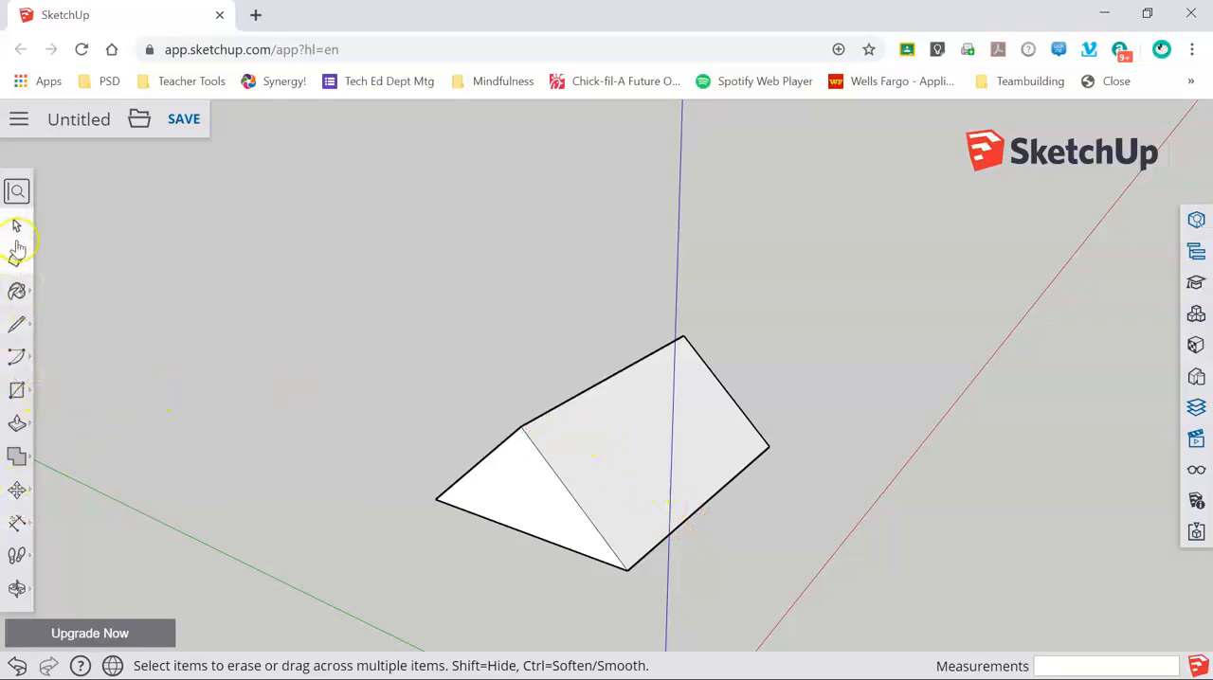
{"action": "mouse_move", "coordinate": [19, 525]}
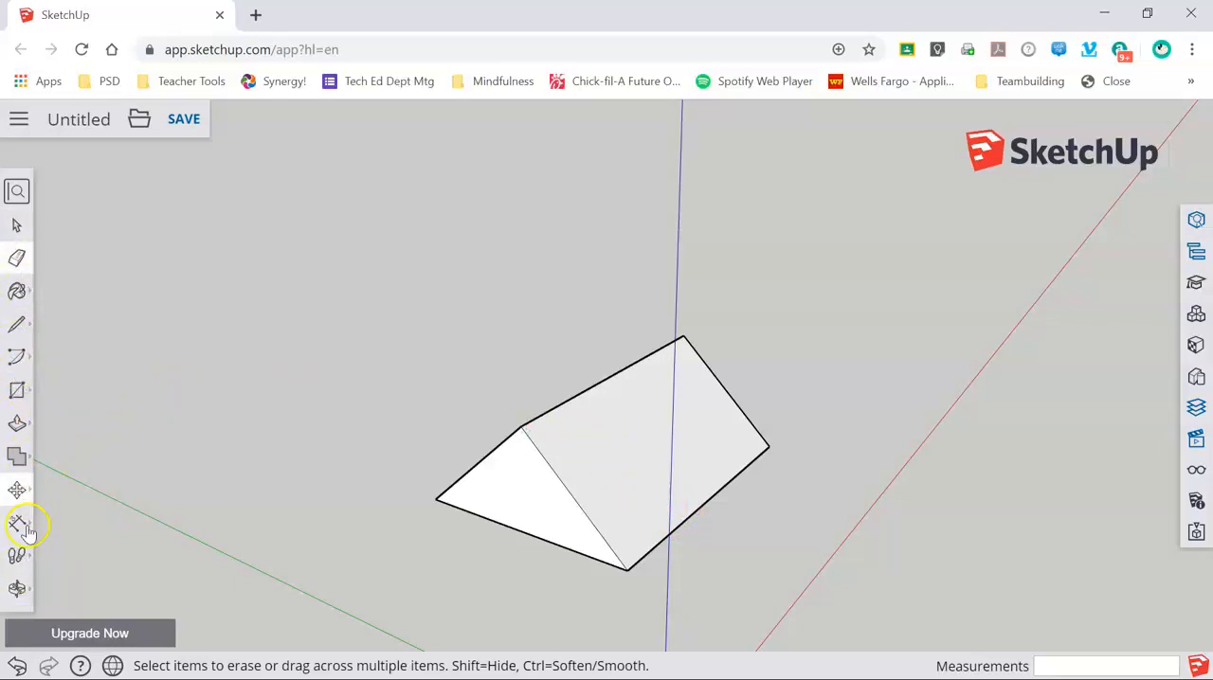
{"action": "left_click", "coordinate": [17, 523]}
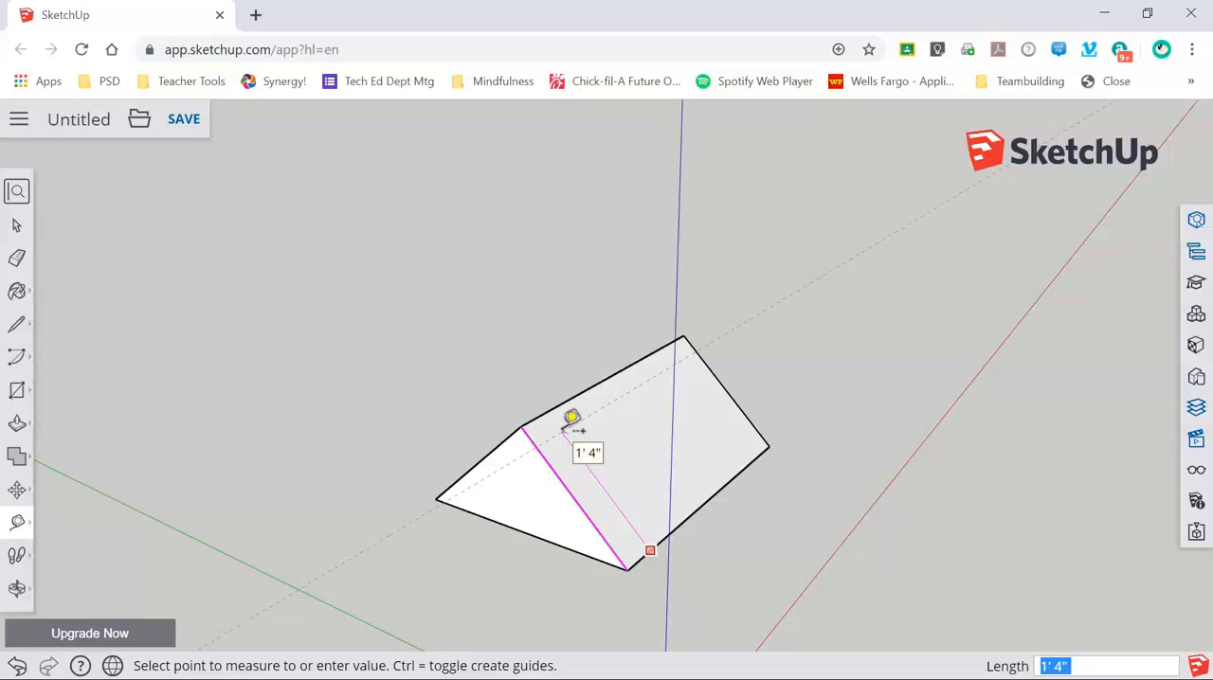
{"action": "type", "text": "3"}
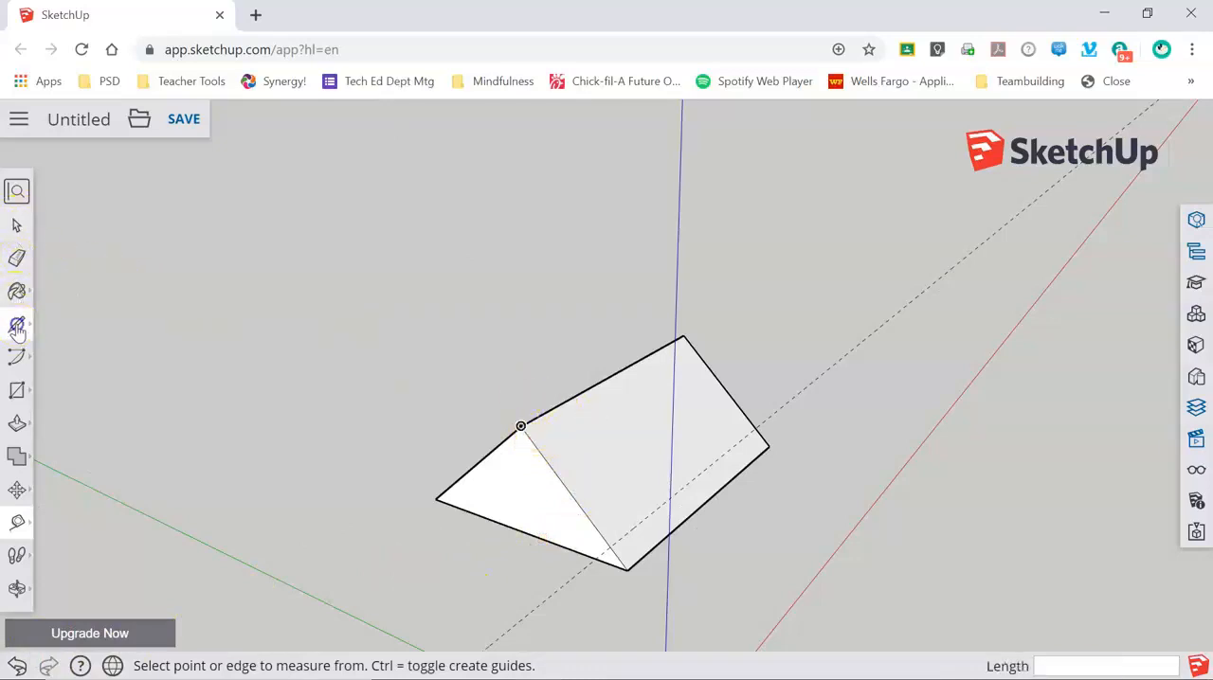
Start a new line on open ground beside the prism.
{"action": "left_click", "coordinate": [16, 324]}
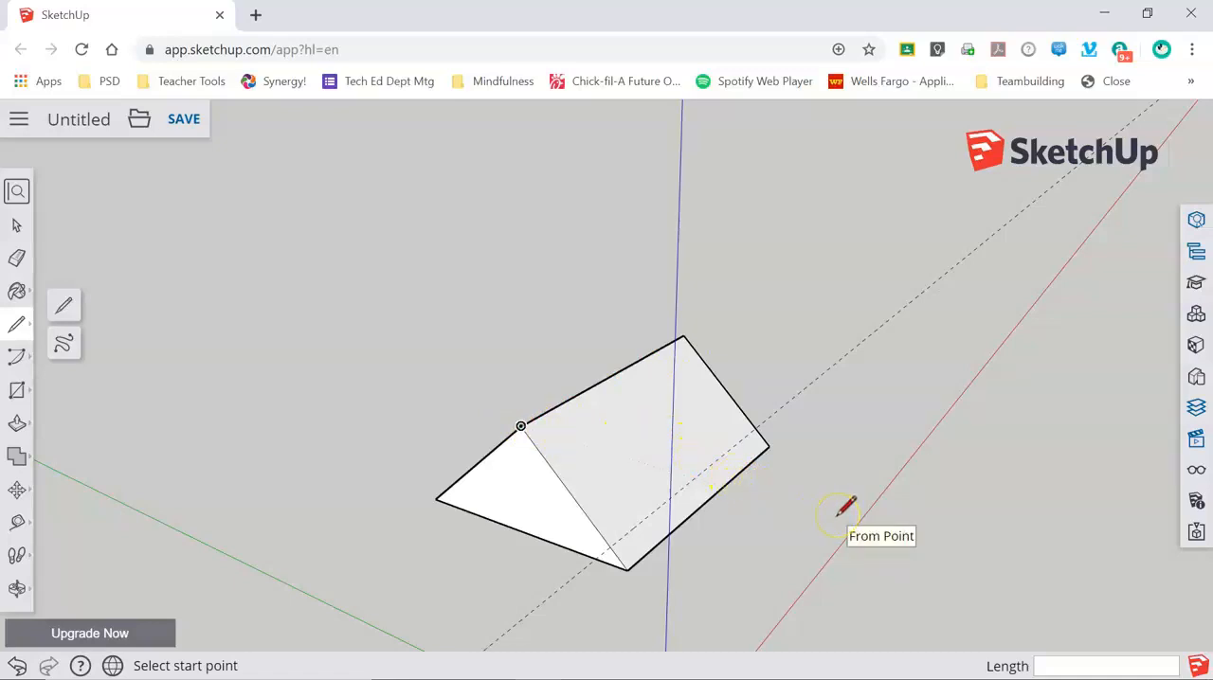
{"action": "mouse_move", "coordinate": [843, 507]}
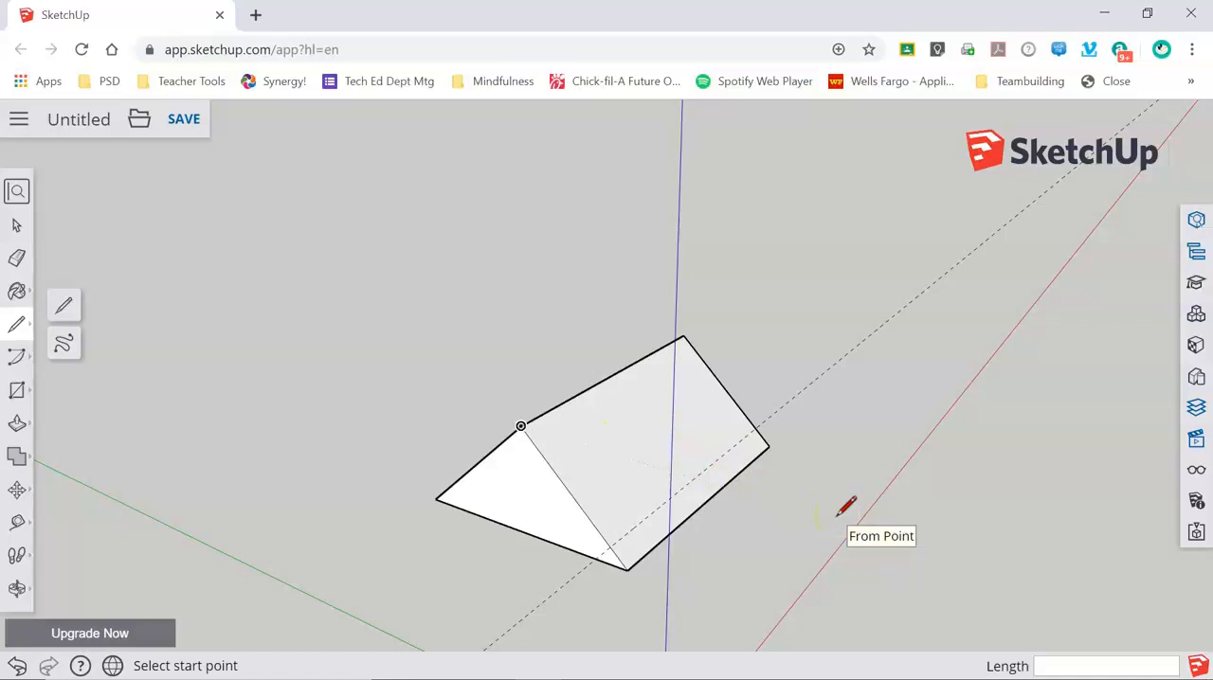
{"action": "left_click", "coordinate": [836, 514]}
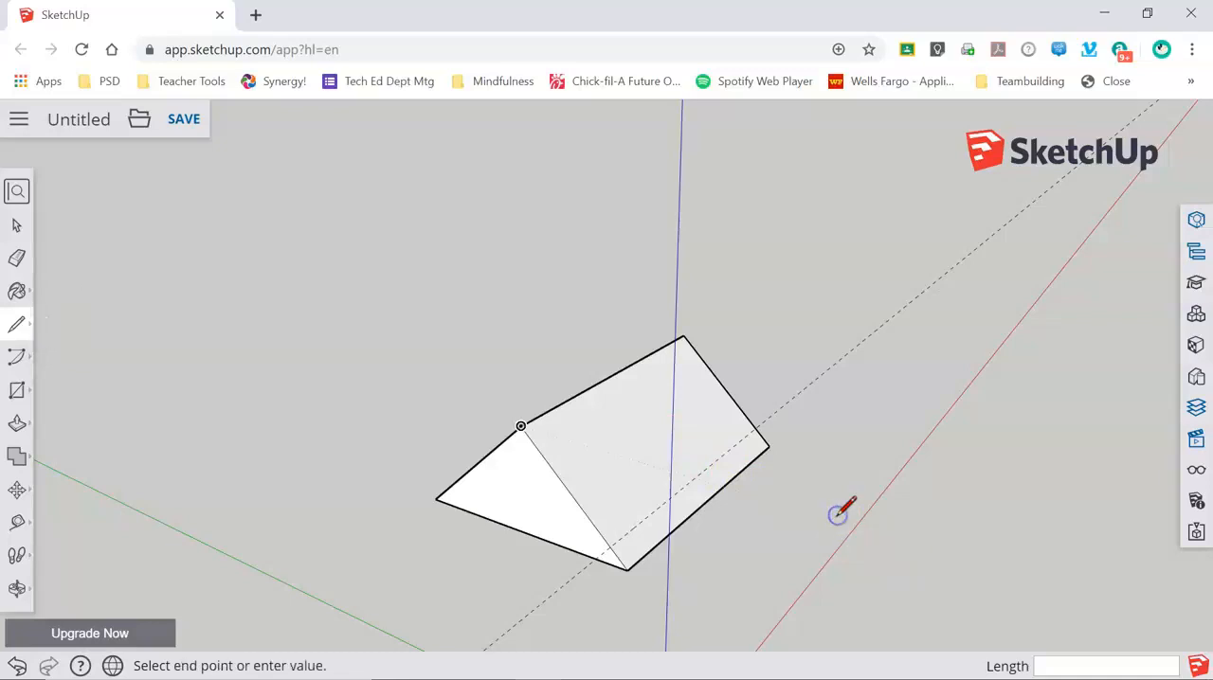
{"action": "mouse_move", "coordinate": [882, 464]}
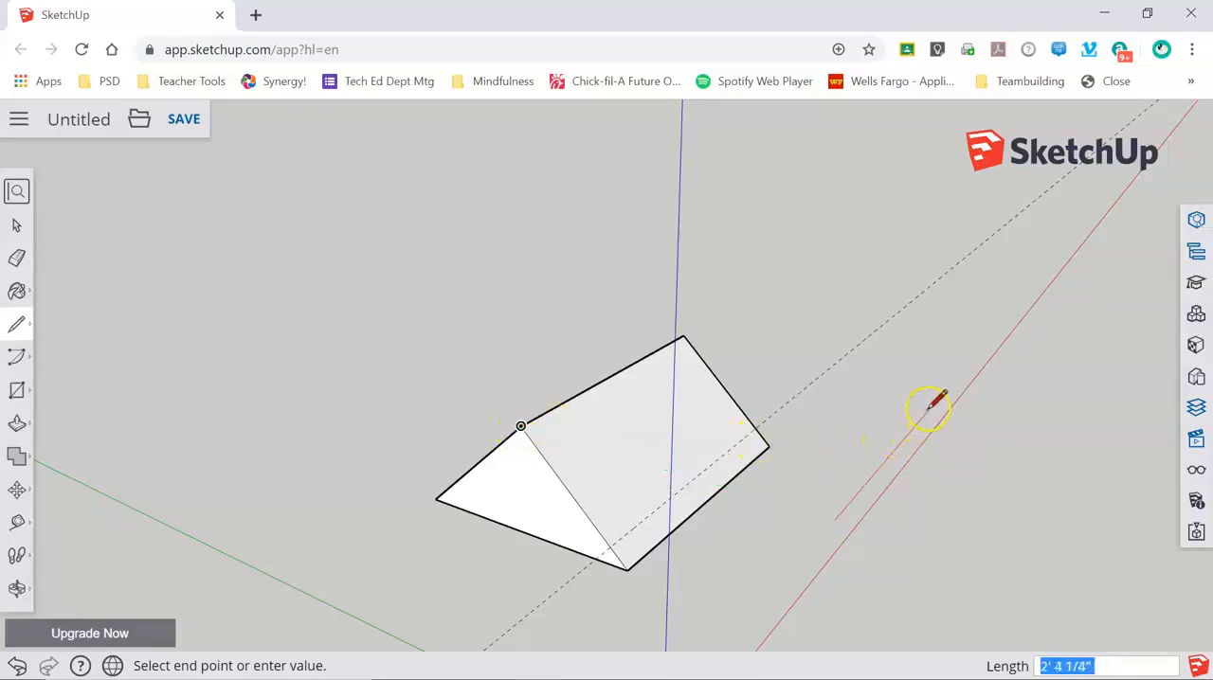
{"action": "mouse_move", "coordinate": [682, 336]}
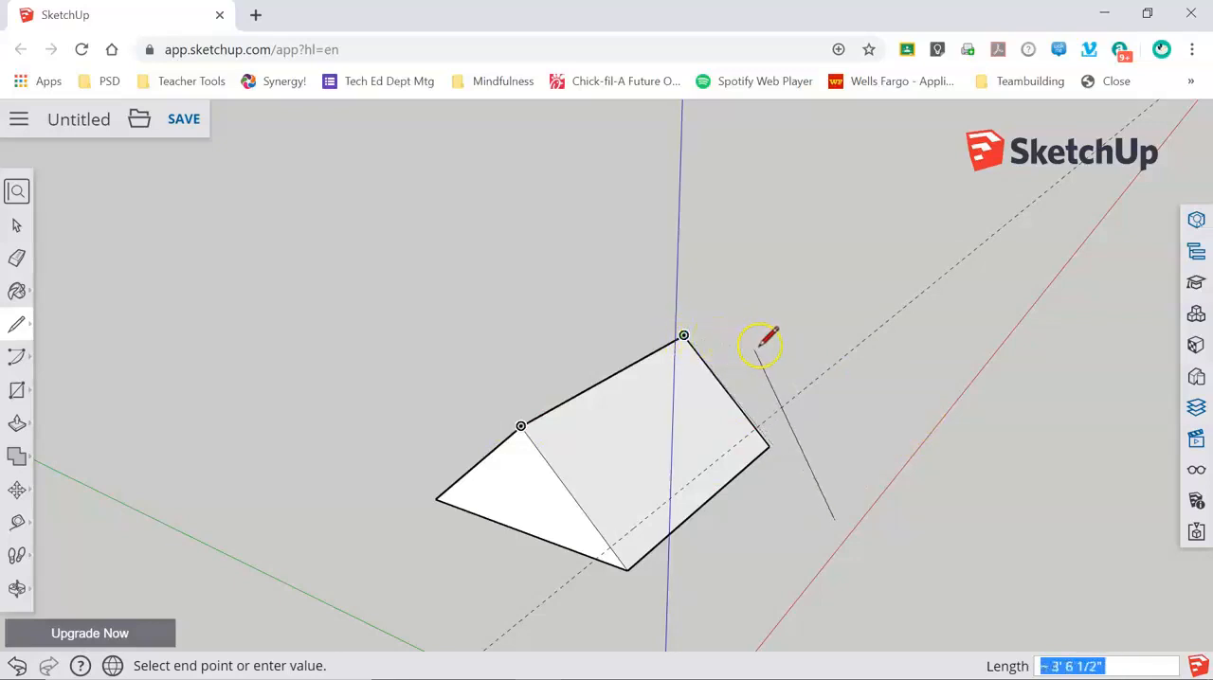
{"action": "mouse_move", "coordinate": [924, 379]}
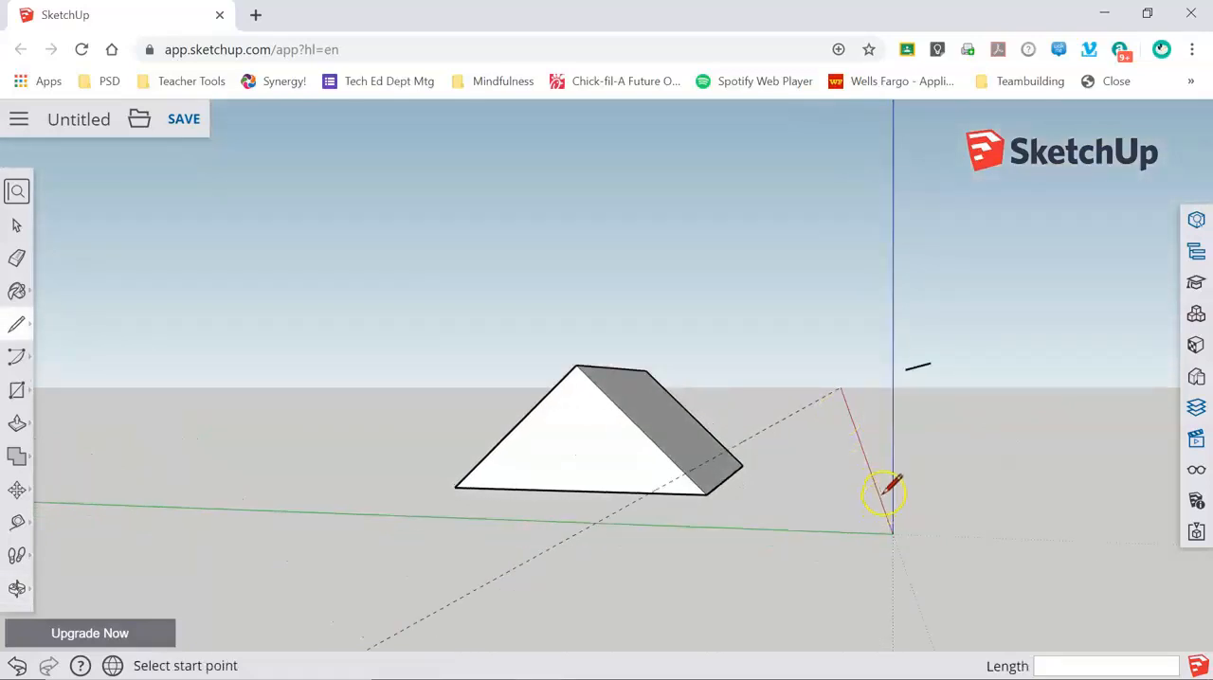
{"action": "mouse_move", "coordinate": [706, 493]}
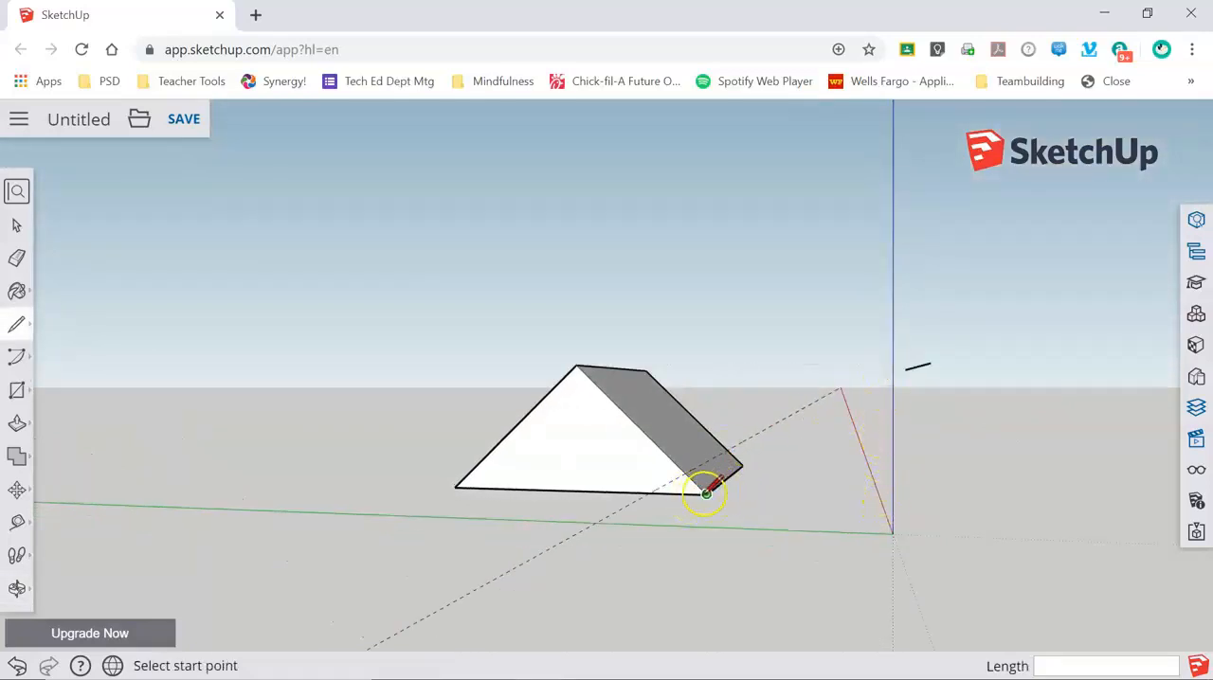